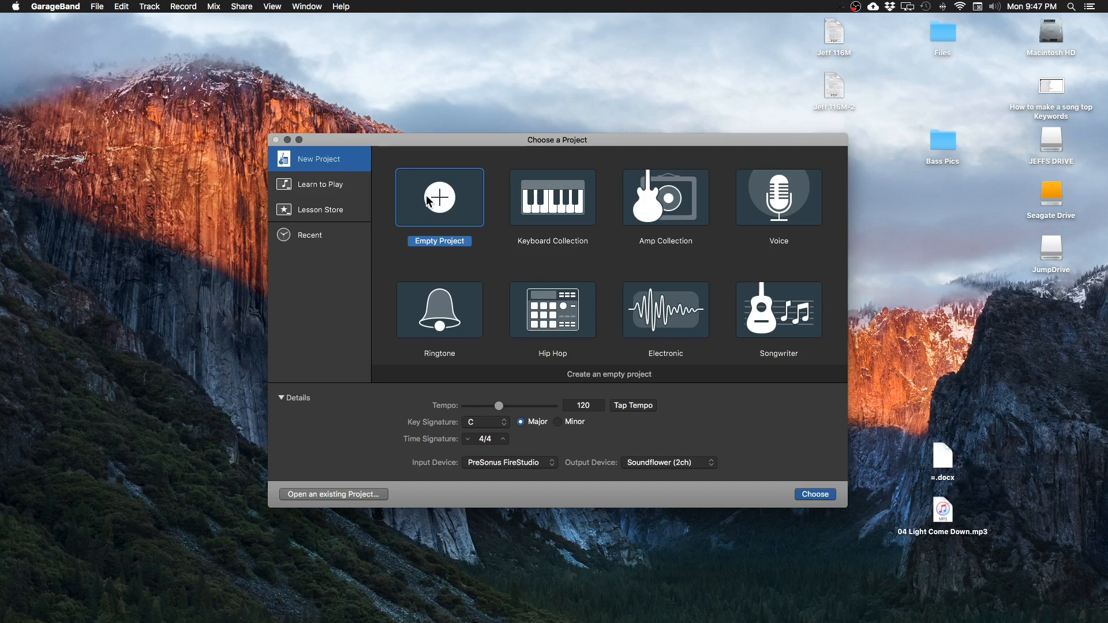
mouse_move(363, 208)
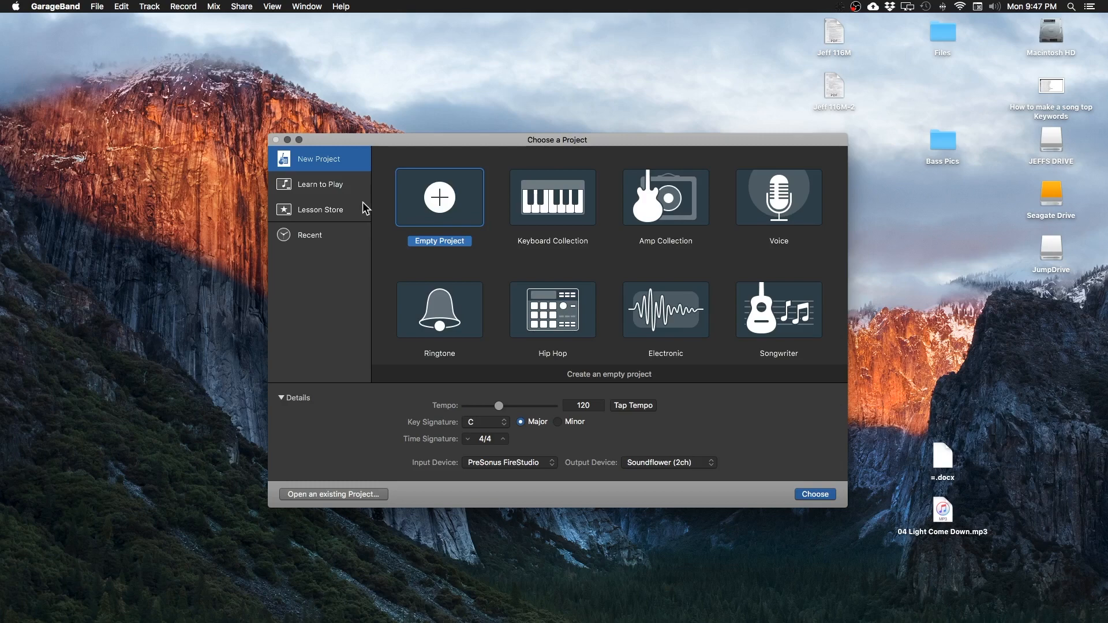
mouse_move(381, 208)
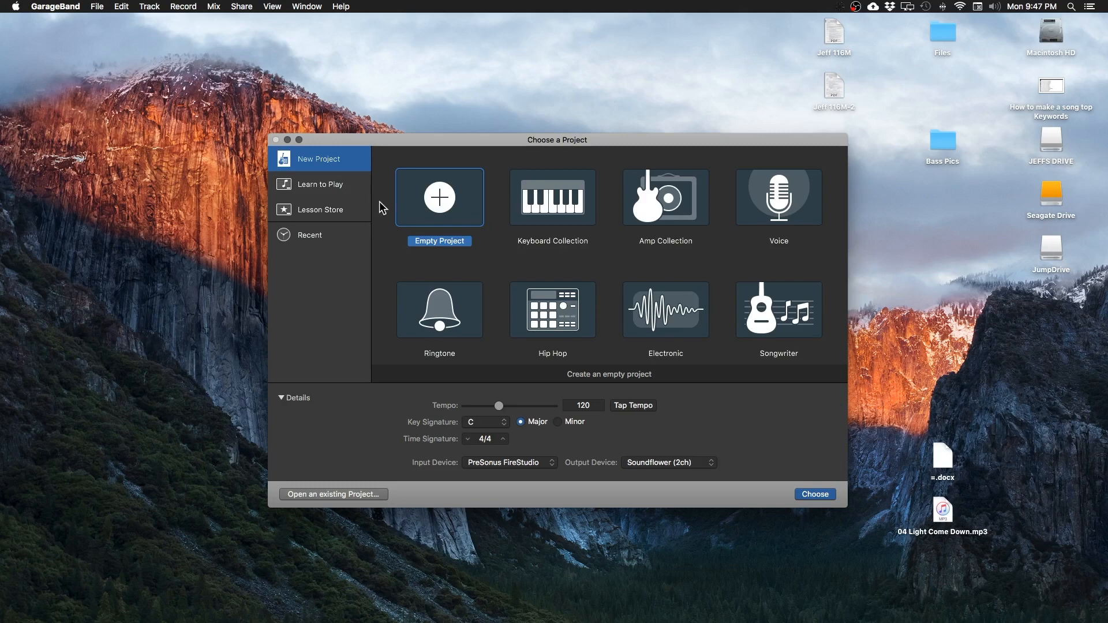
mouse_move(437, 205)
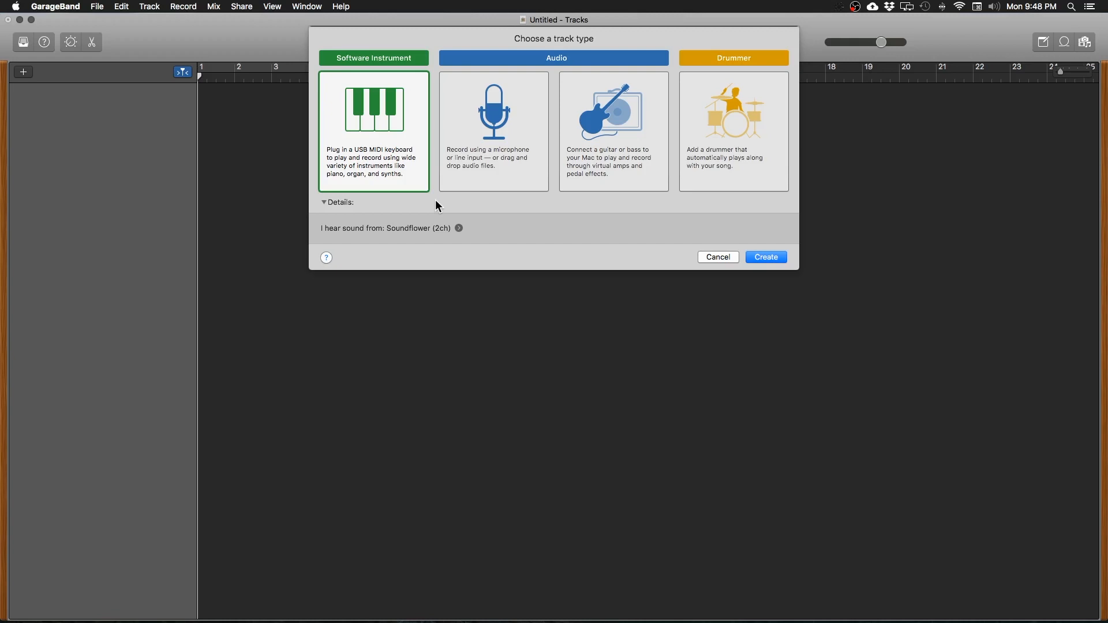
mouse_move(346, 242)
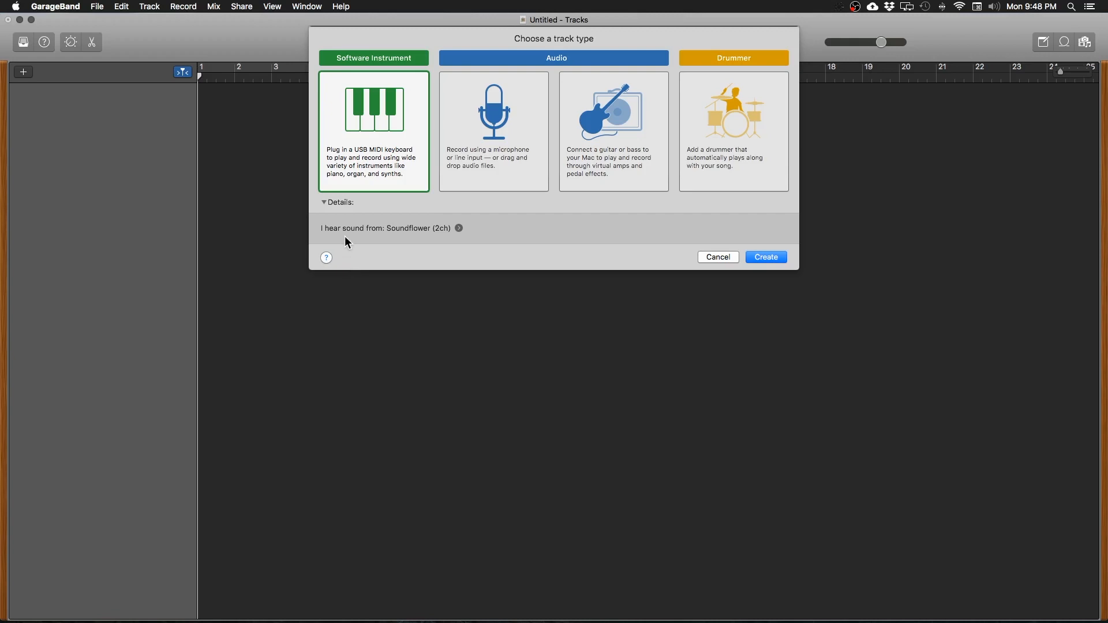
mouse_move(346, 201)
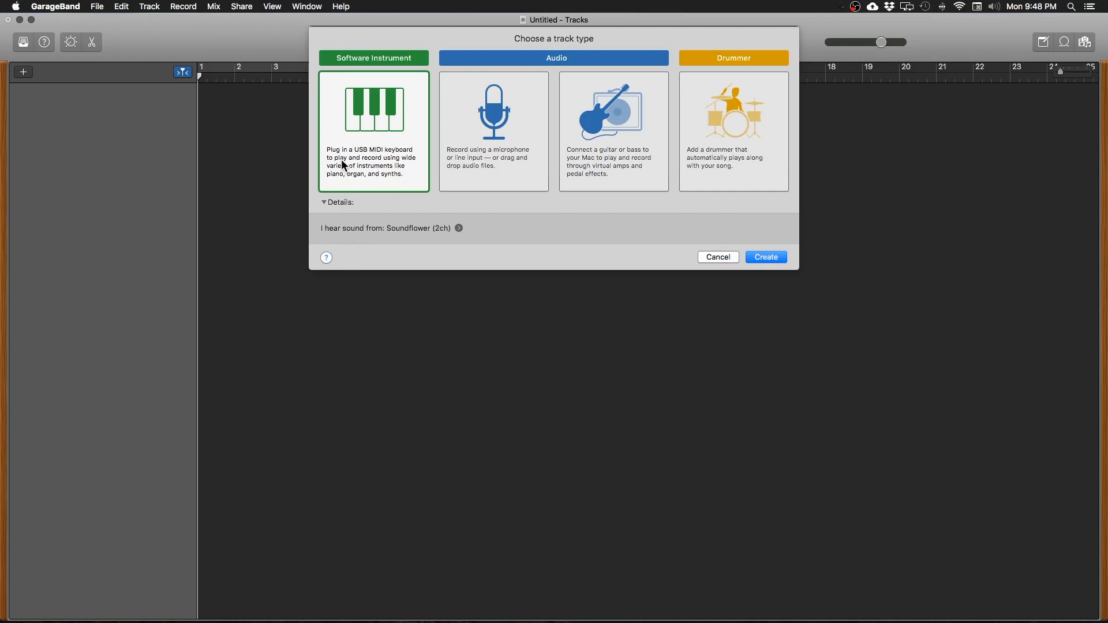
- Create a Software Instrument track, which loads the Classic Electric Piano sound
click(764, 256)
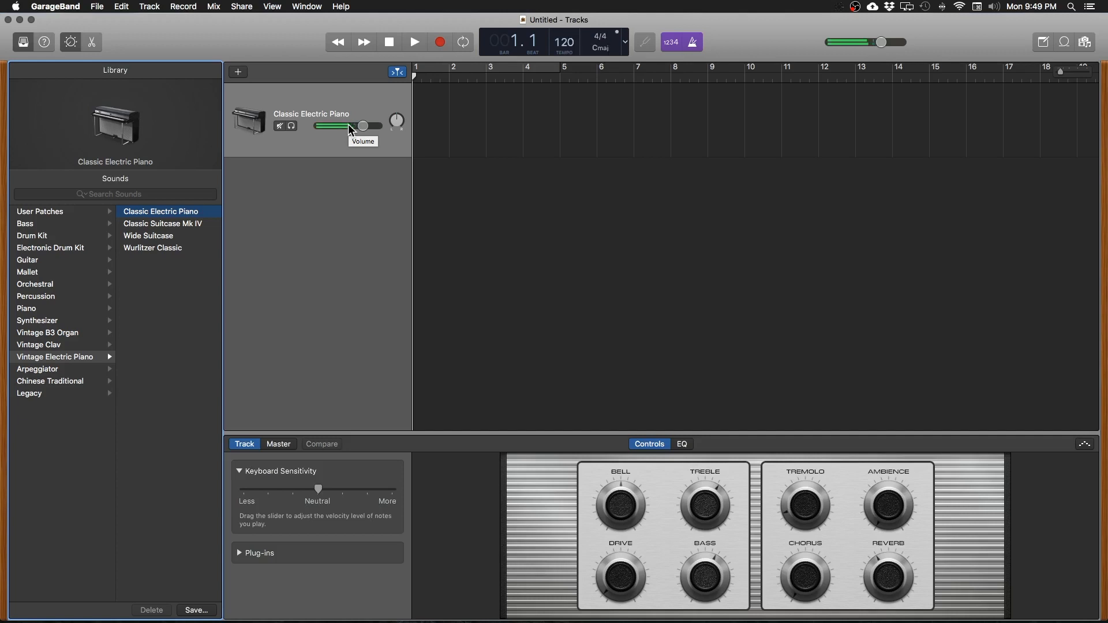
drag(346, 126, 325, 126)
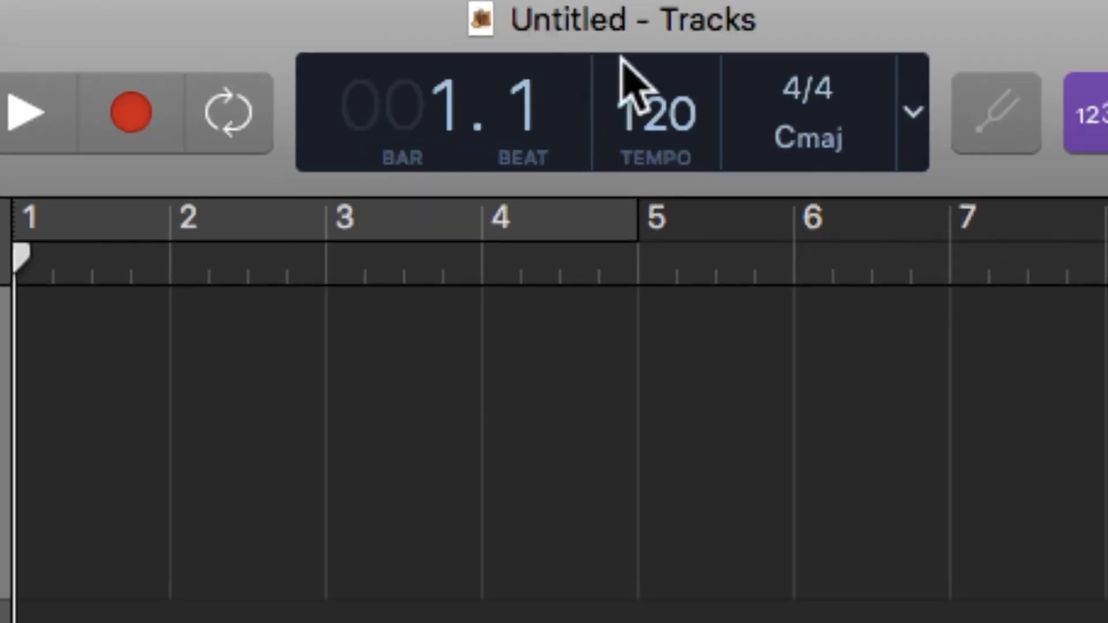
mouse_move(618, 124)
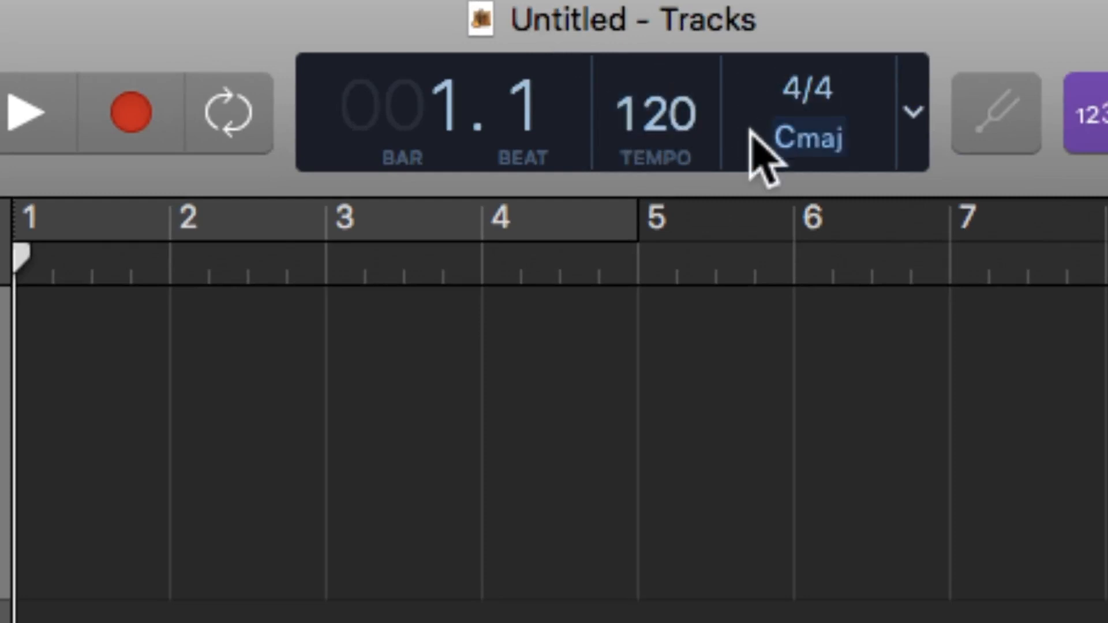
mouse_move(661, 226)
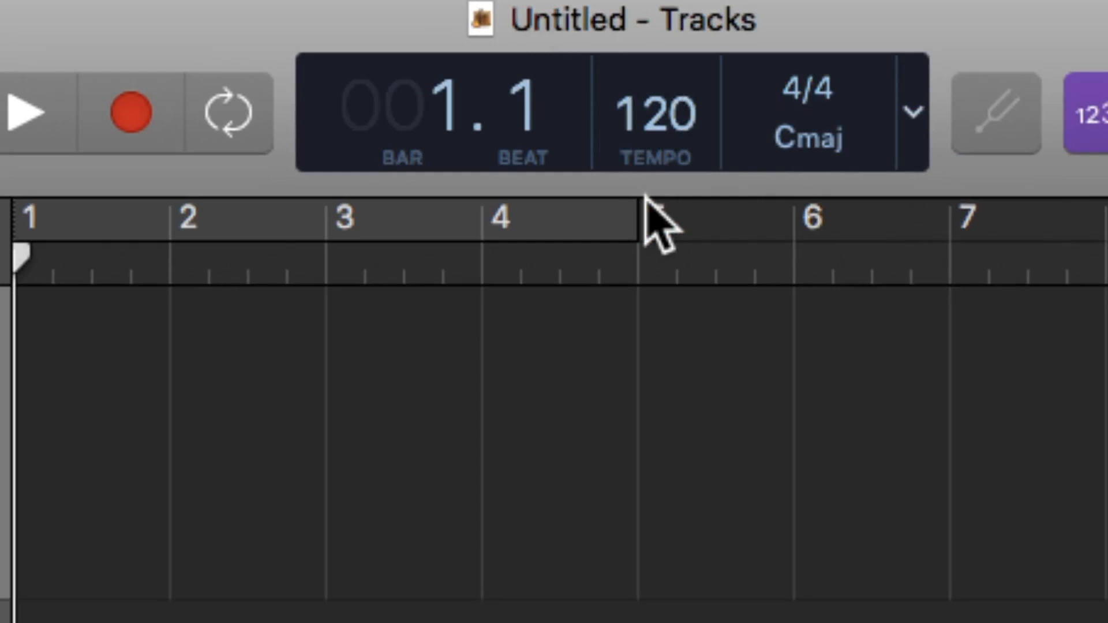
mouse_move(664, 212)
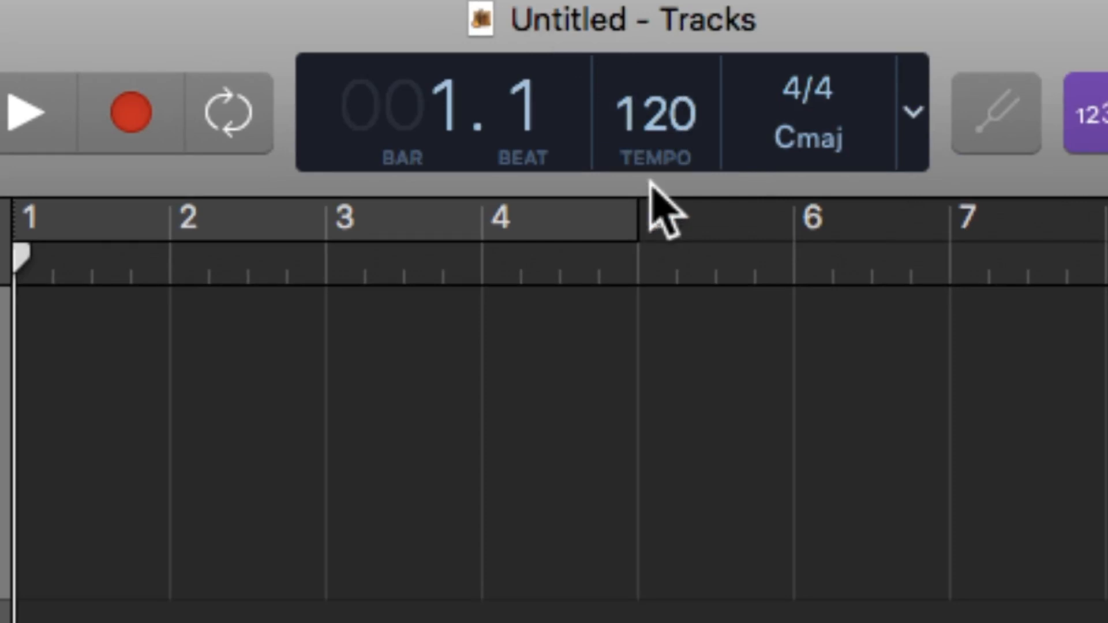
mouse_move(679, 116)
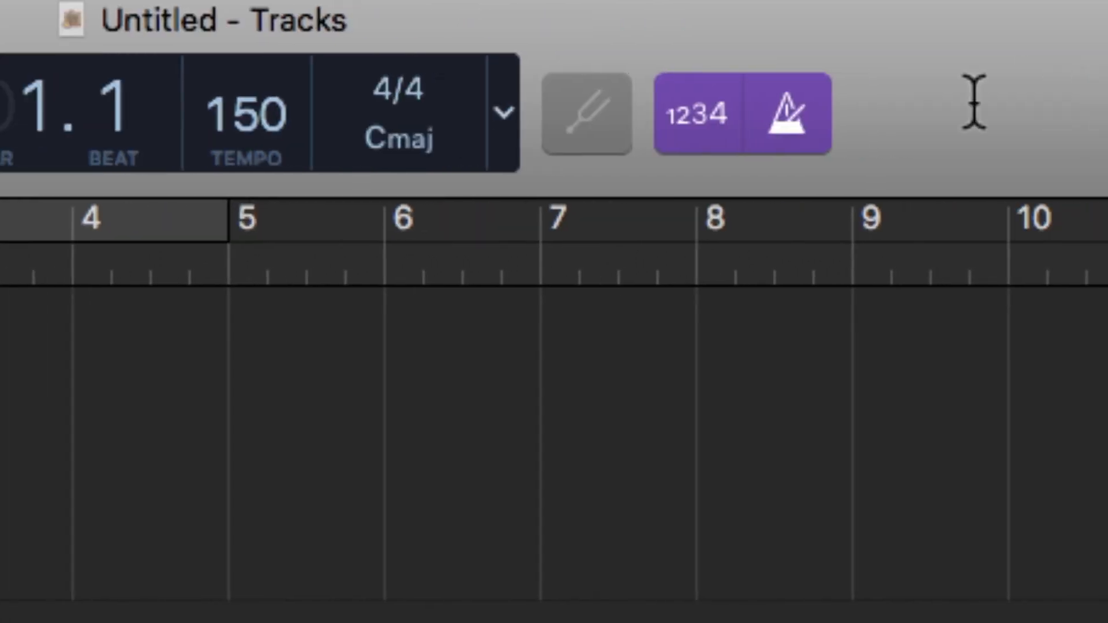
mouse_move(805, 116)
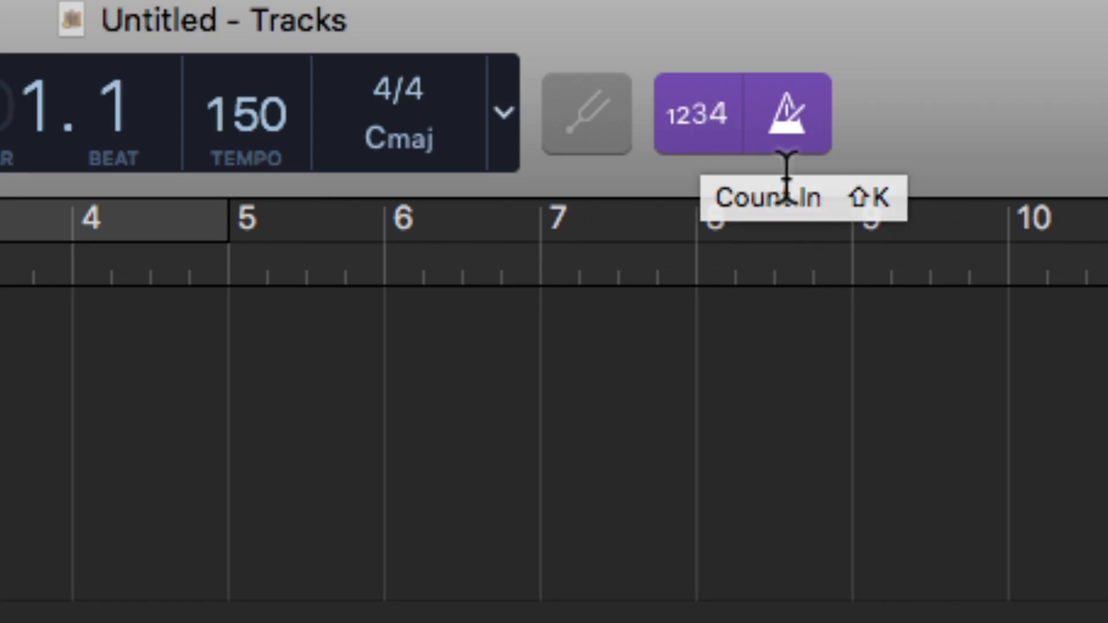
mouse_move(788, 311)
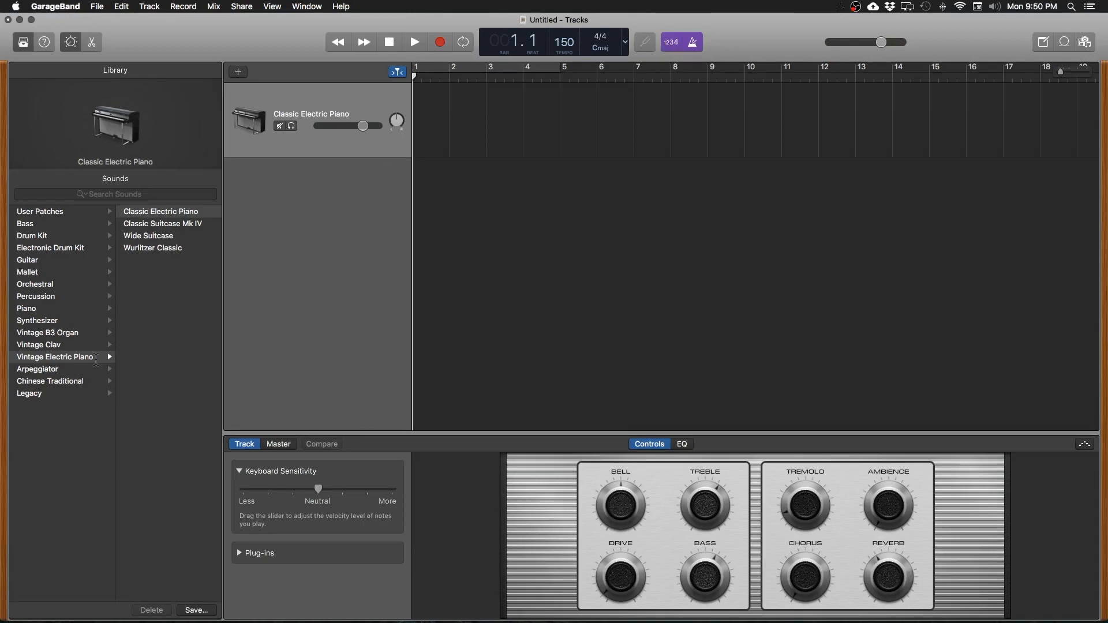
mouse_move(54, 357)
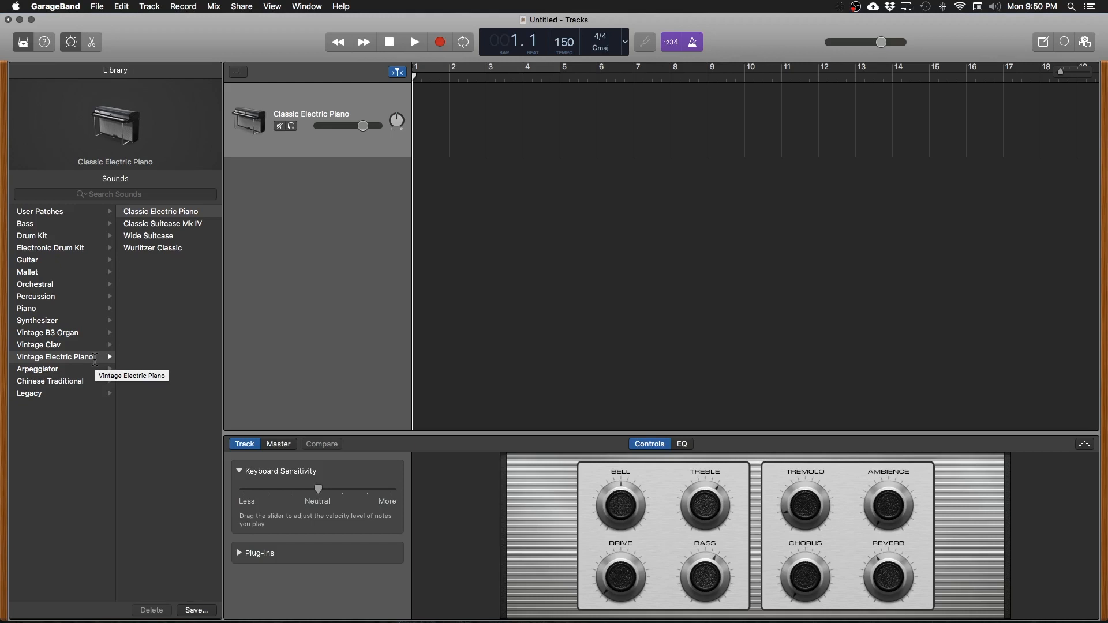
mouse_move(83, 351)
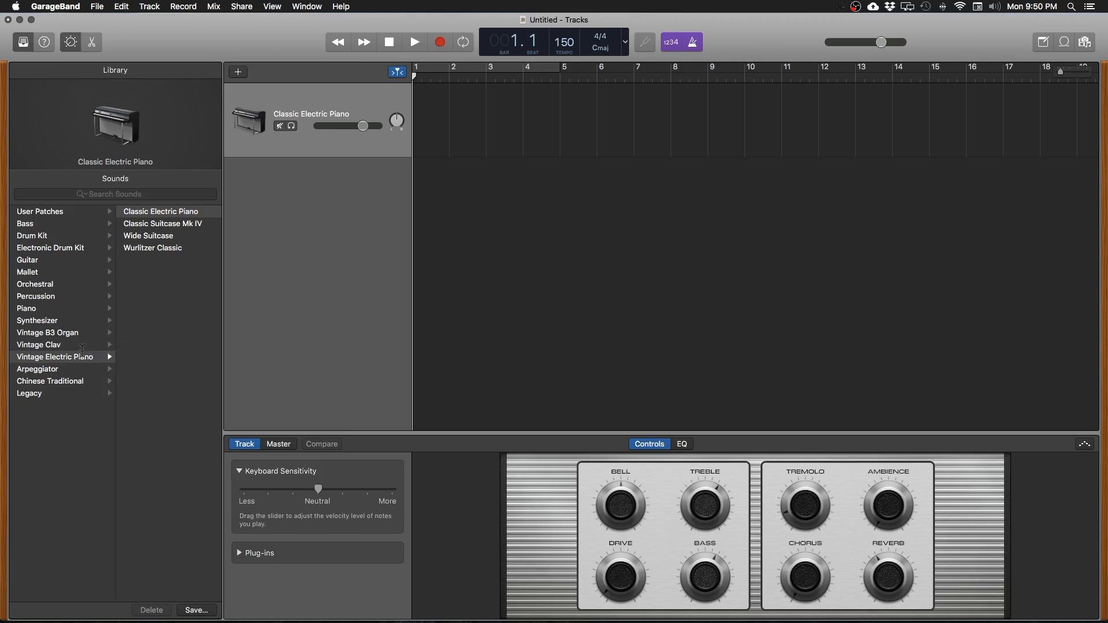
mouse_move(149, 356)
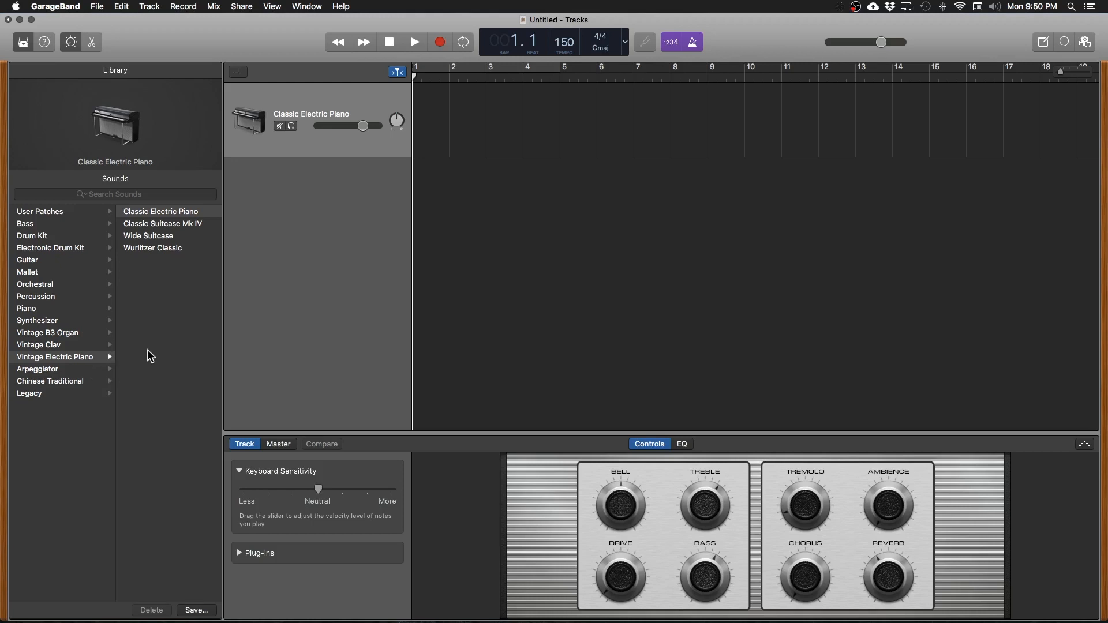
mouse_move(152, 343)
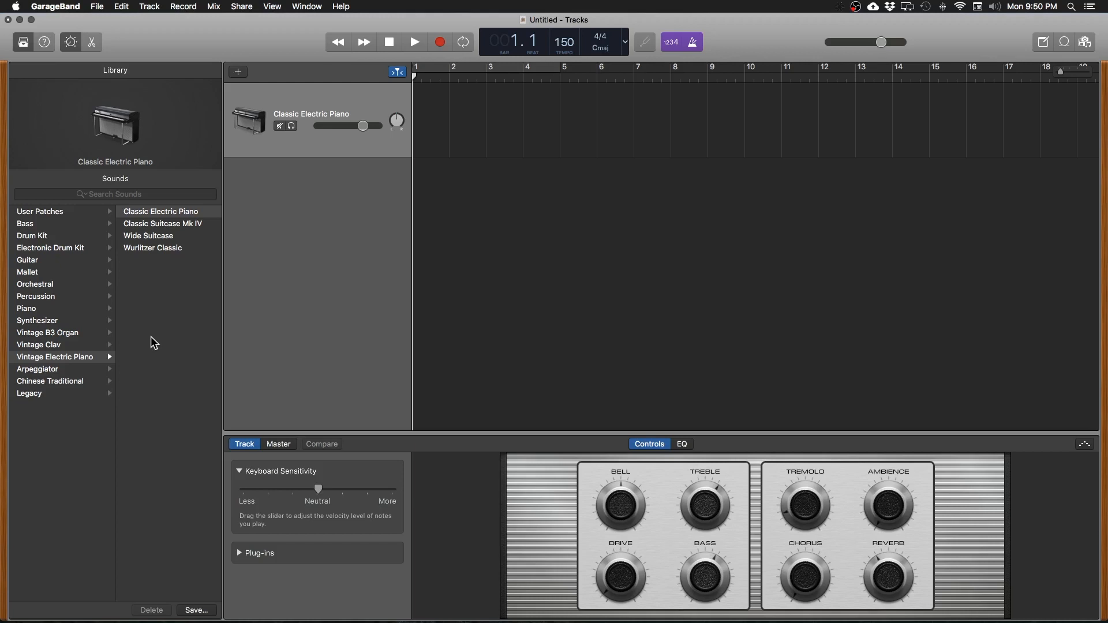
mouse_move(287, 250)
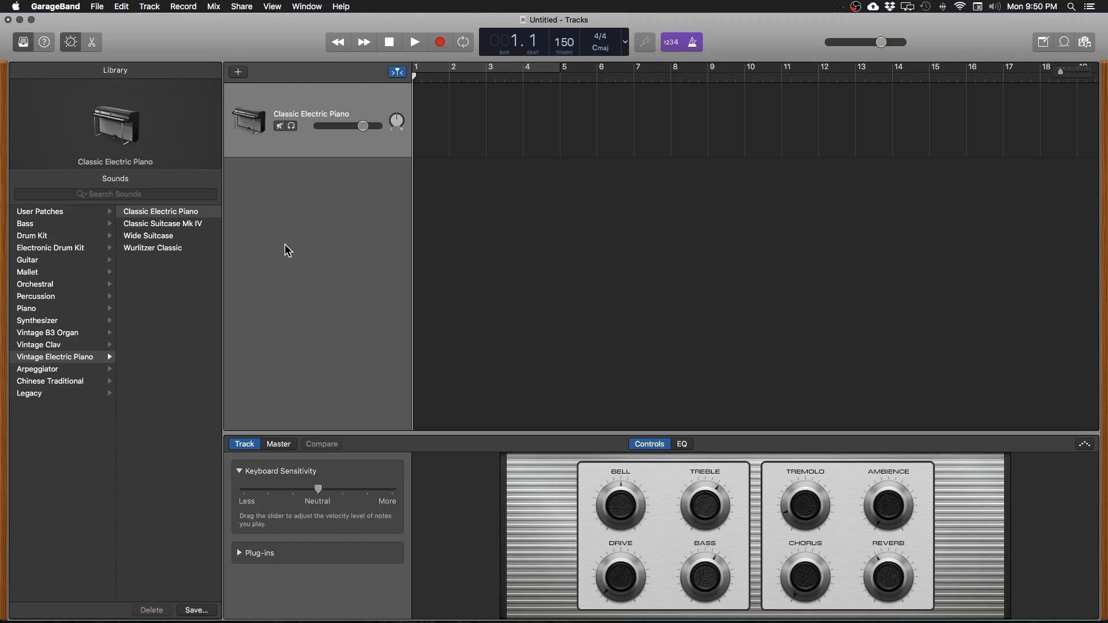
mouse_move(237, 258)
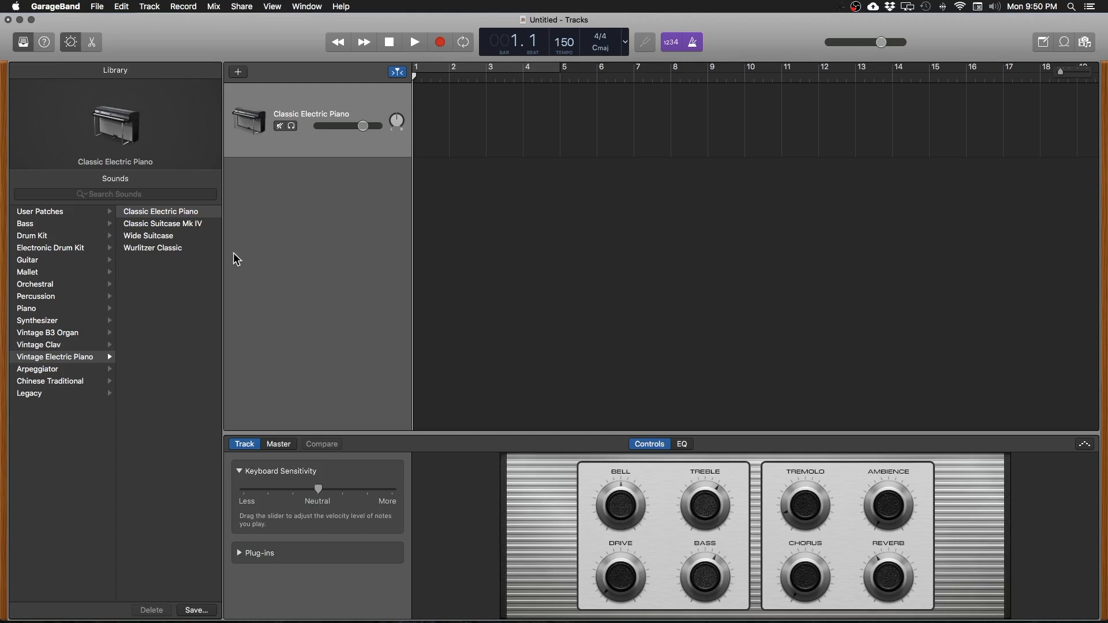
mouse_move(215, 267)
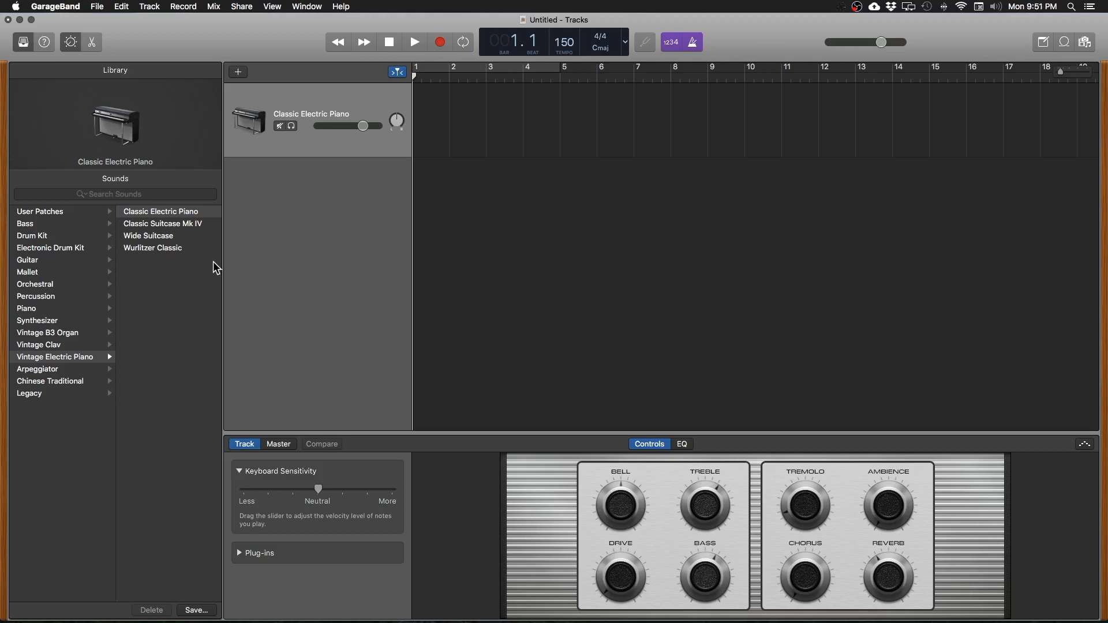
mouse_move(48, 289)
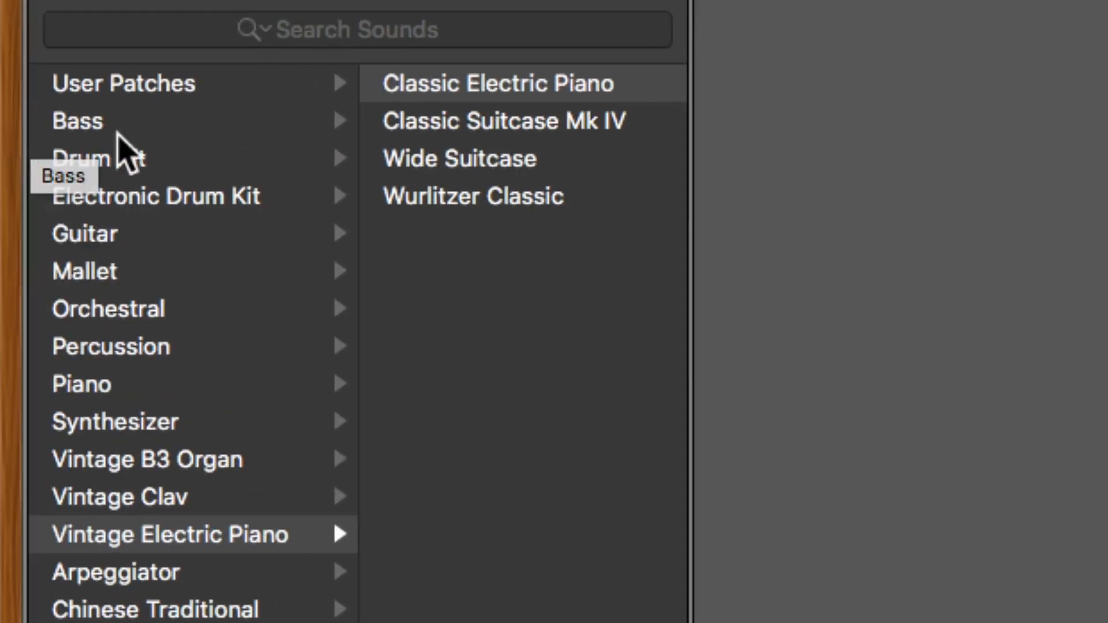
- Load the SoCal kit from the Library's Drum Kit list onto the drum track
click(99, 157)
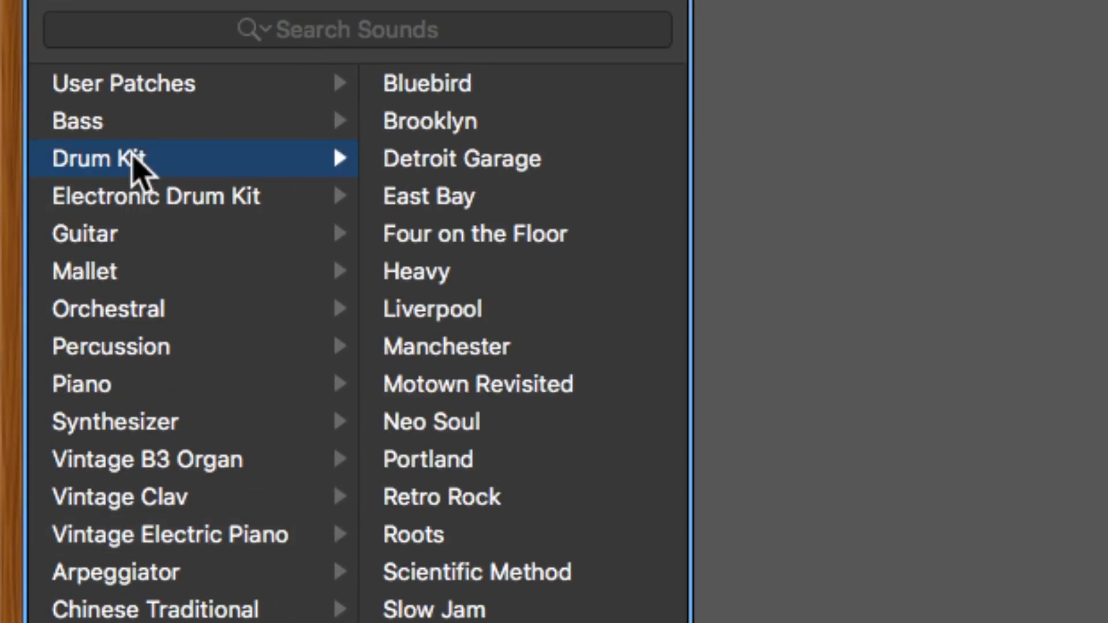
mouse_move(424, 127)
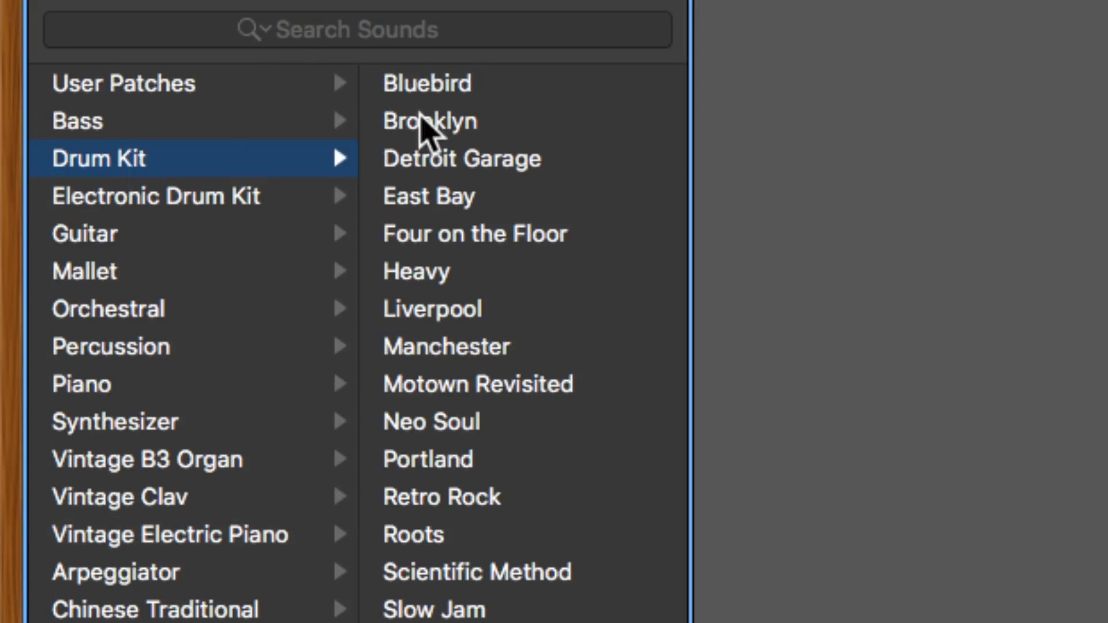
scroll(down, 3)
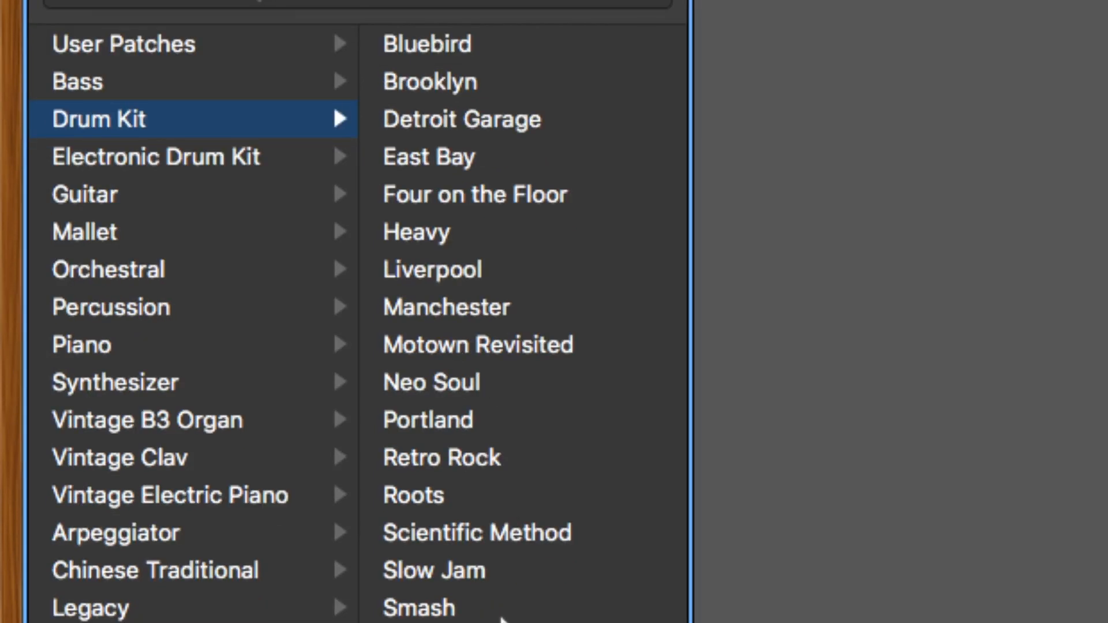
scroll(down, 3)
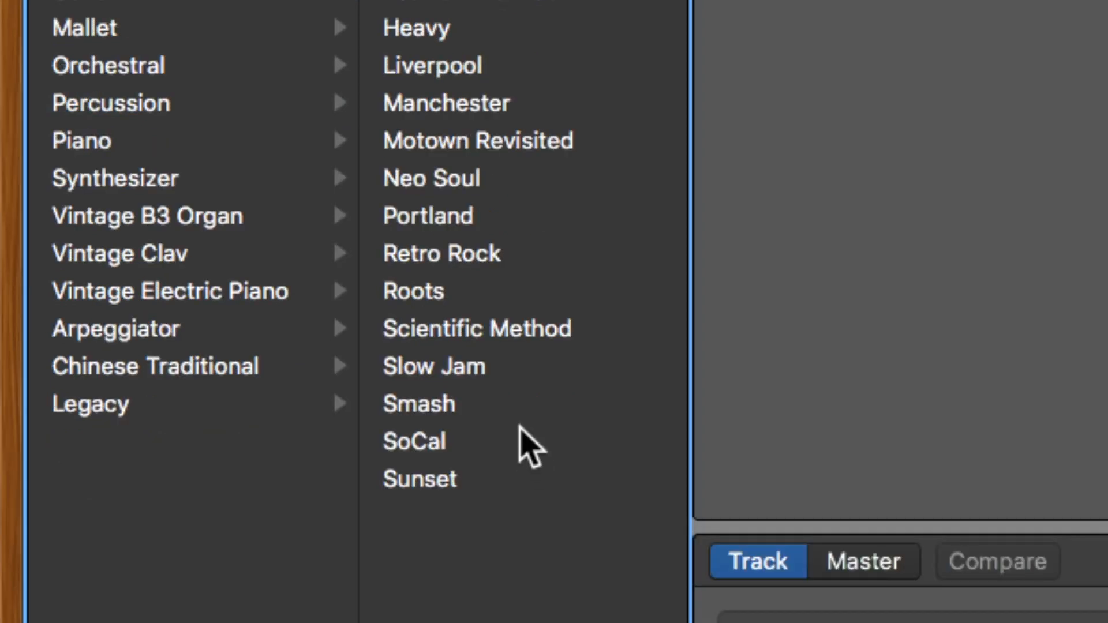
mouse_move(516, 431)
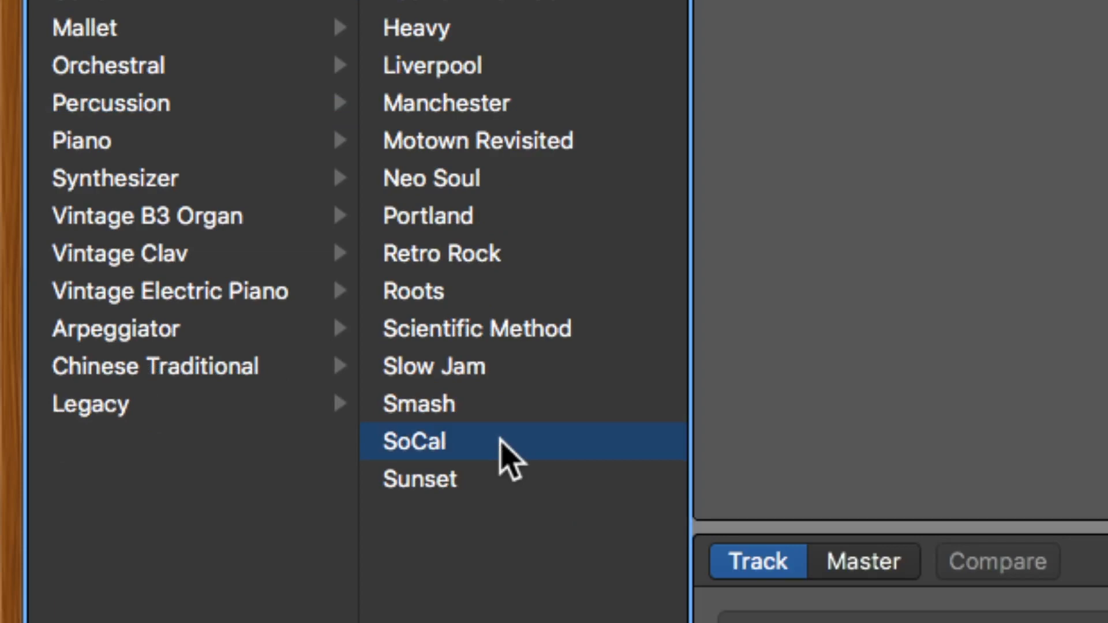
click(413, 440)
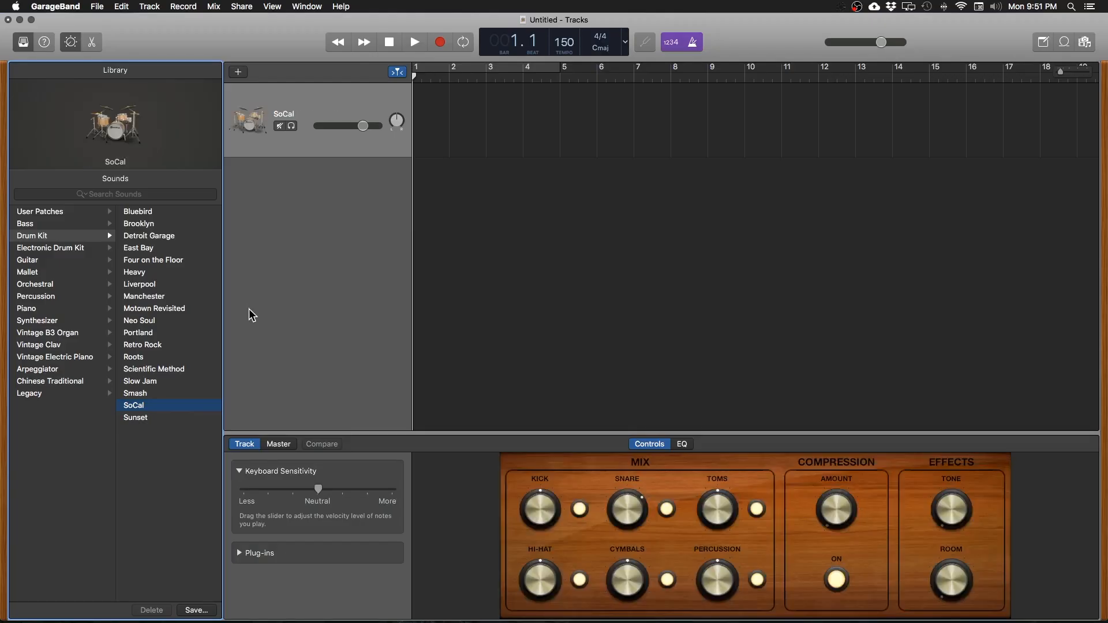
mouse_move(304, 323)
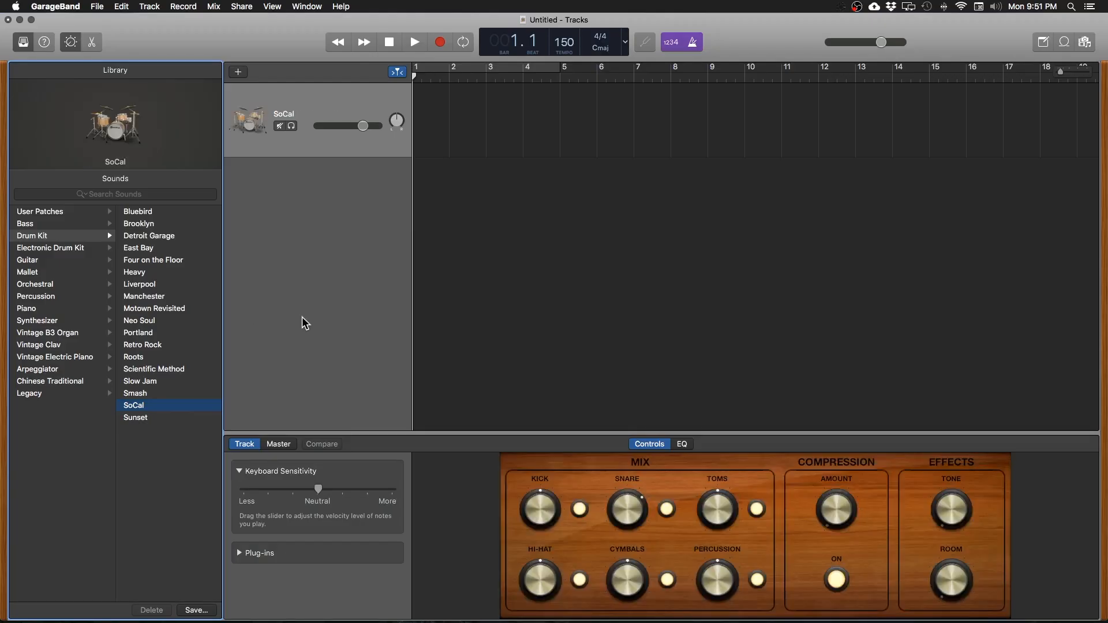
mouse_move(302, 314)
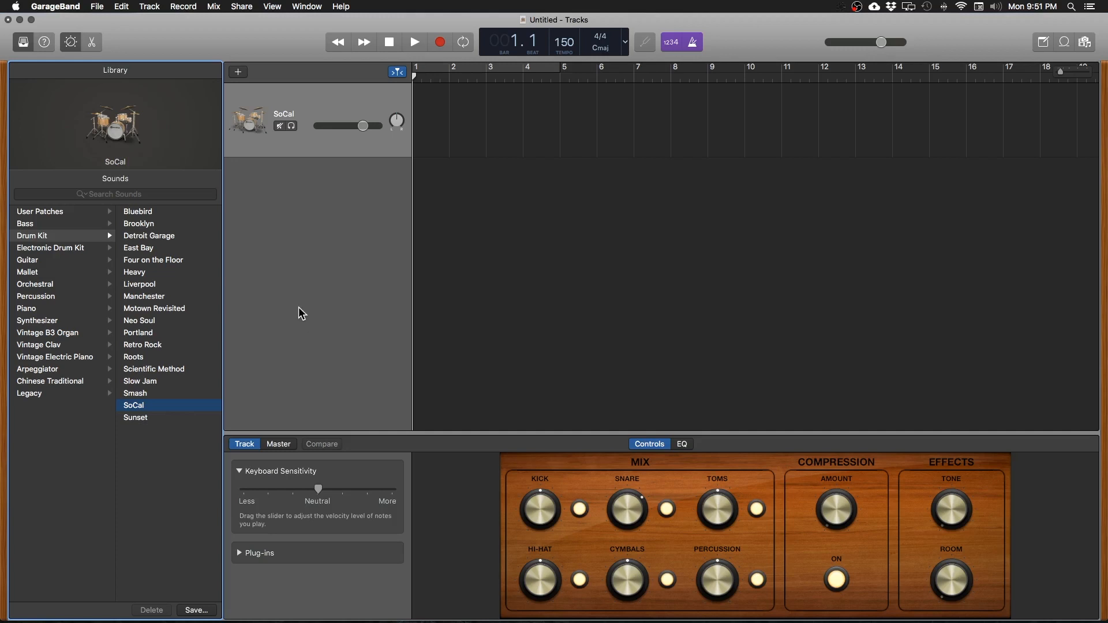
mouse_move(303, 236)
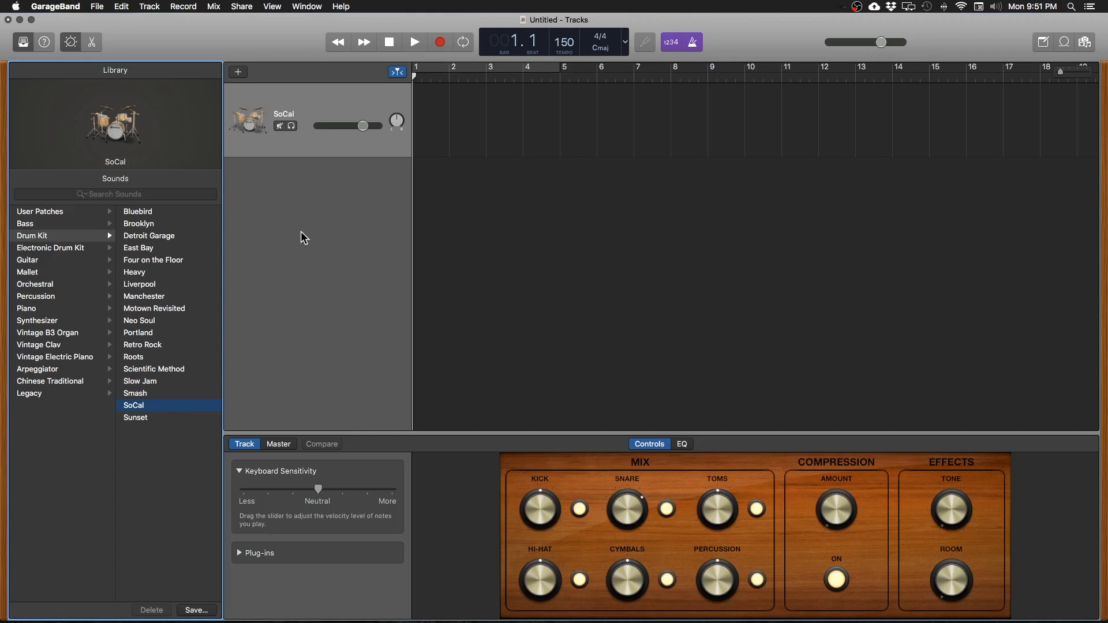
mouse_move(518, 155)
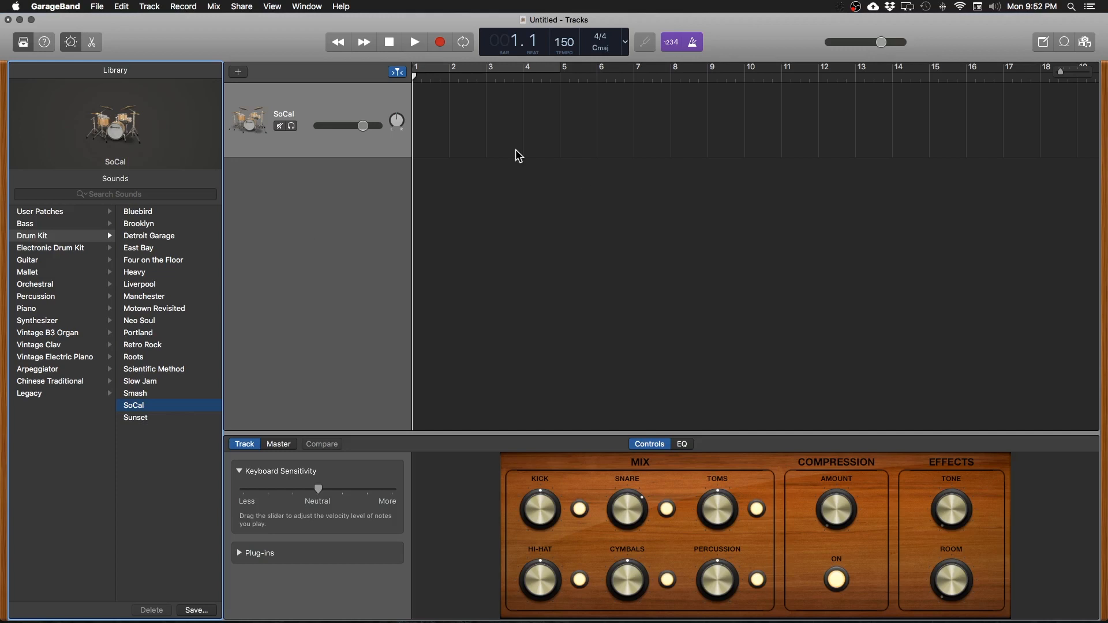
mouse_move(750, 256)
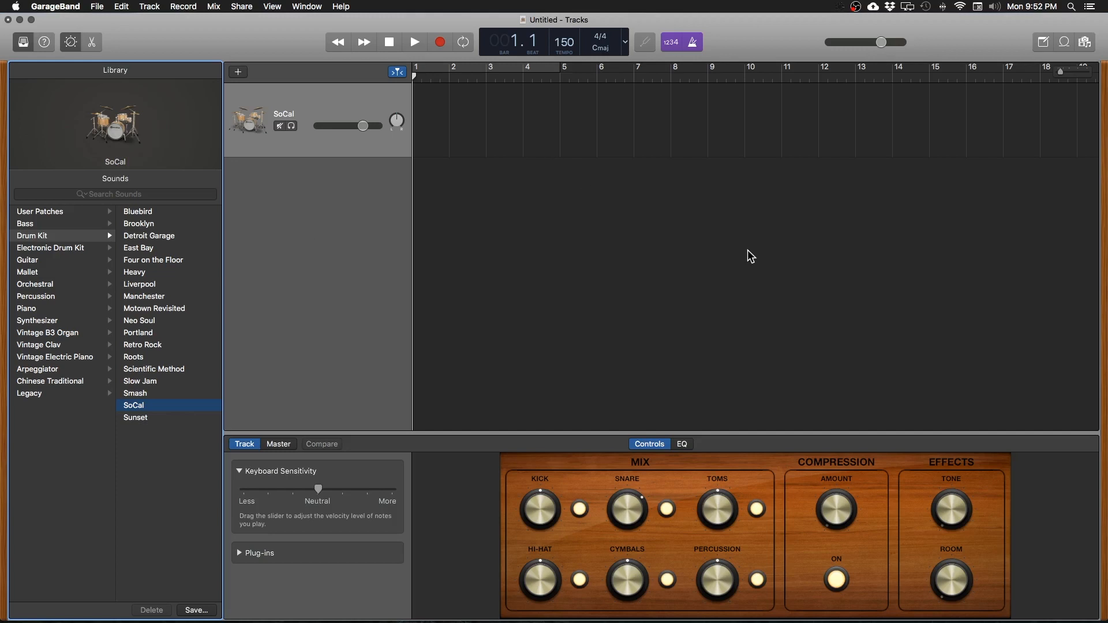
mouse_move(314, 543)
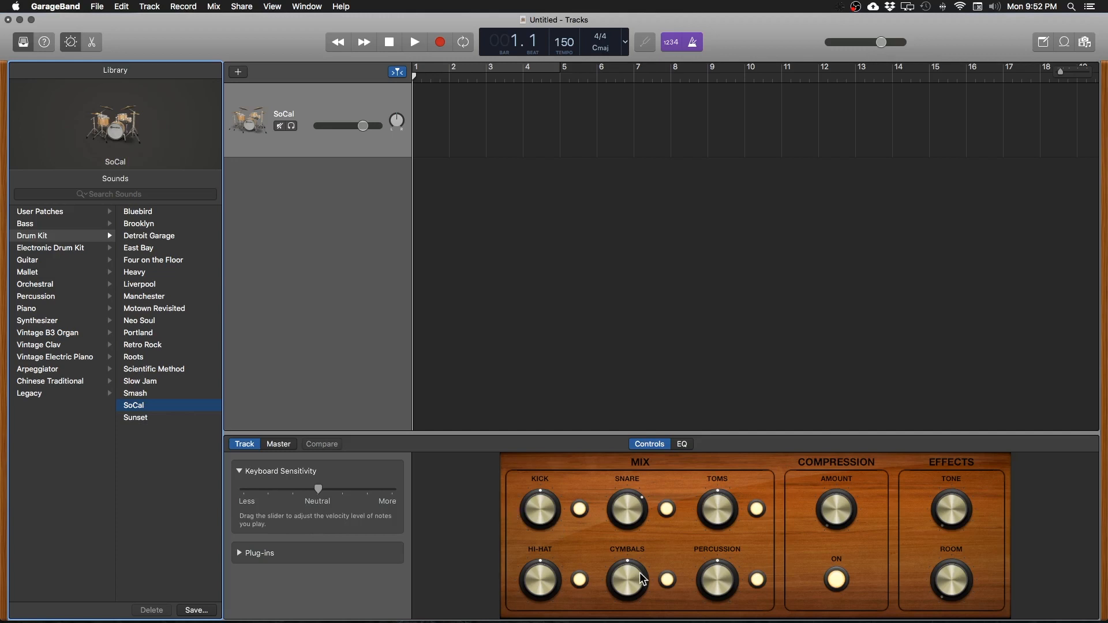
mouse_move(647, 521)
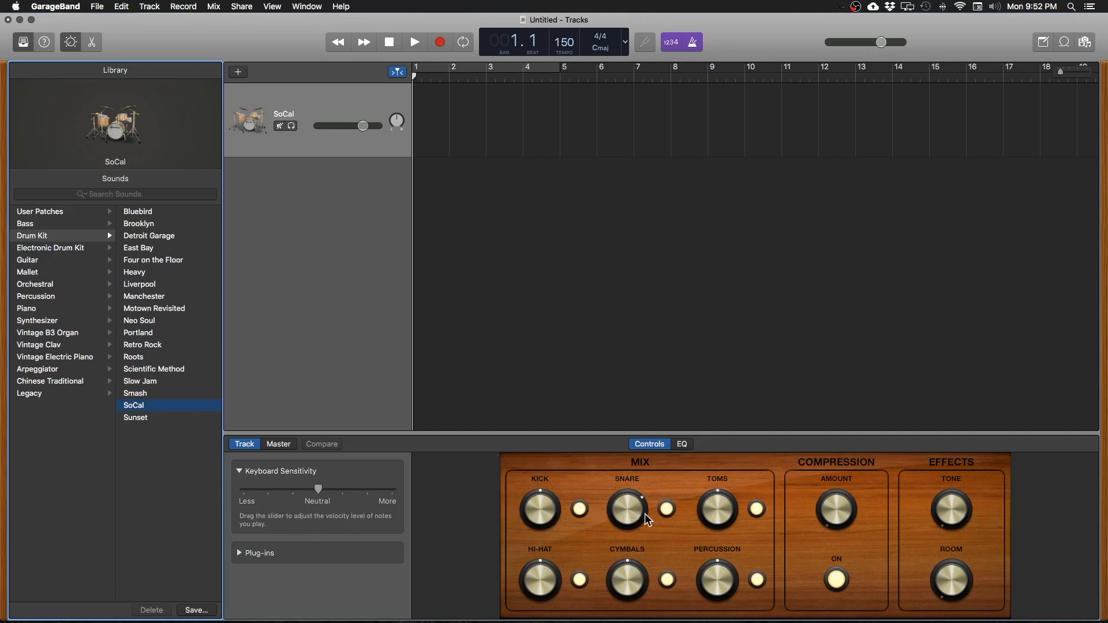
mouse_move(748, 407)
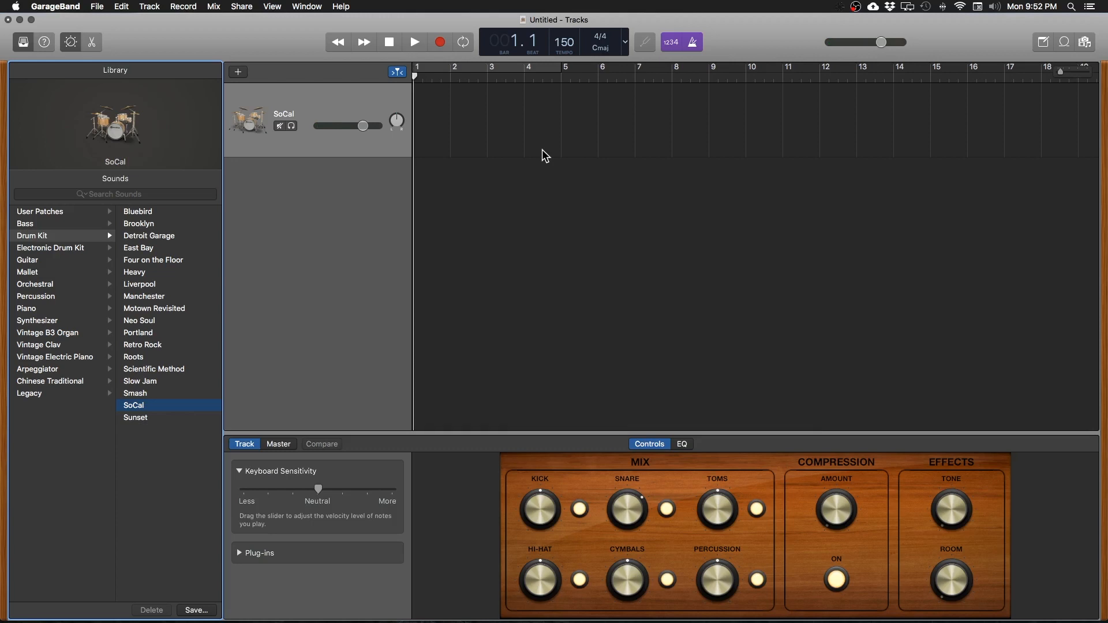
mouse_move(459, 157)
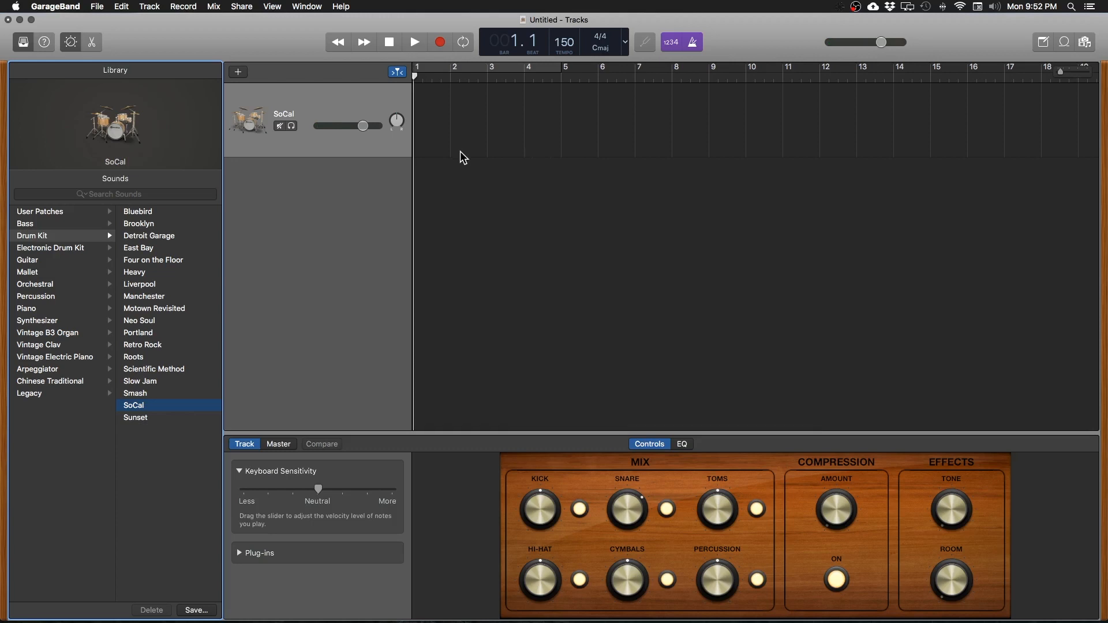
mouse_move(300, 220)
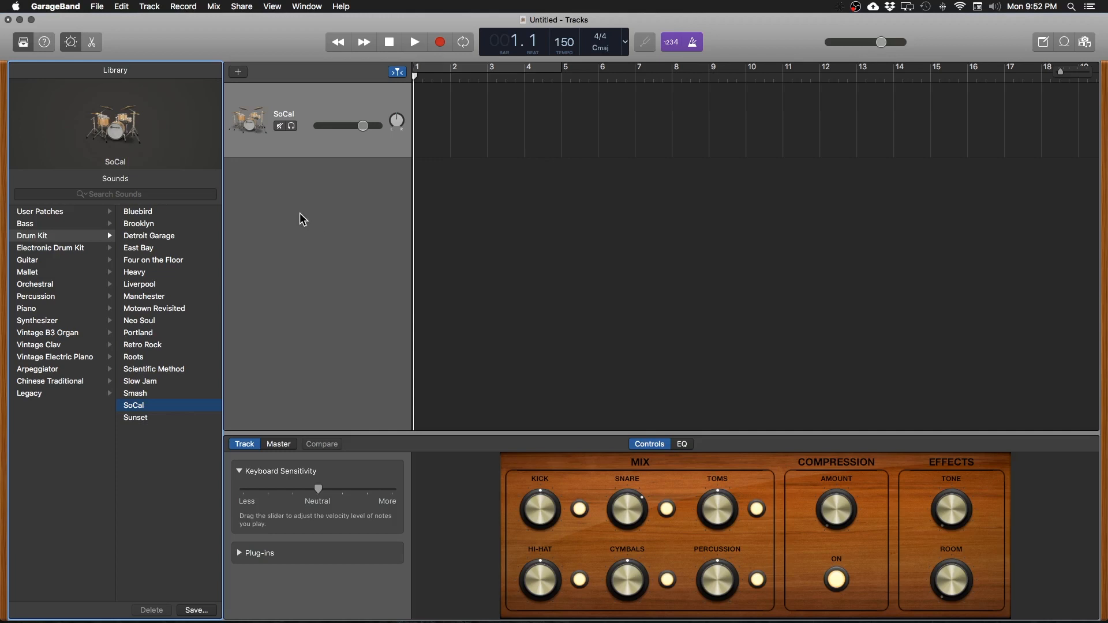
mouse_move(300, 128)
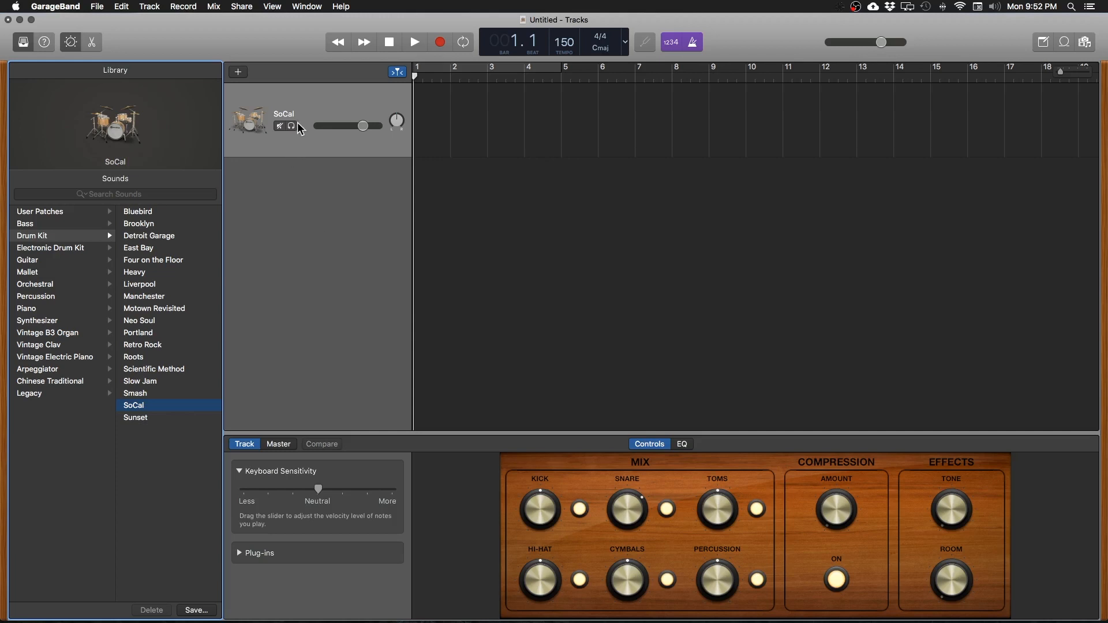
mouse_move(307, 134)
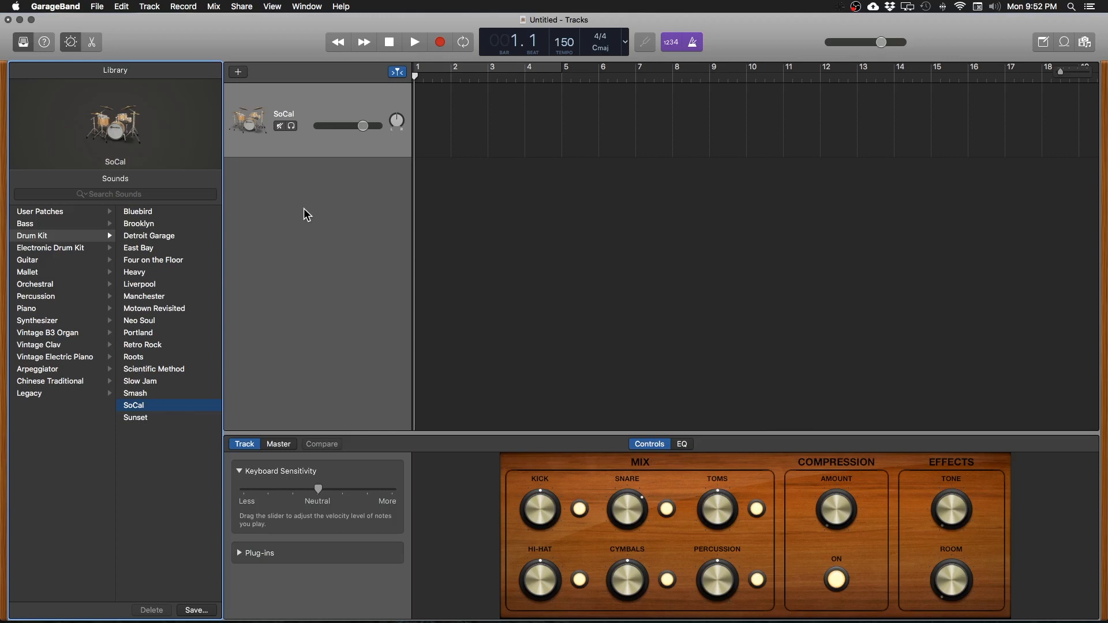
- Record a four-bar SoCal drum pattern, then return the playhead to bar 1
click(413, 42)
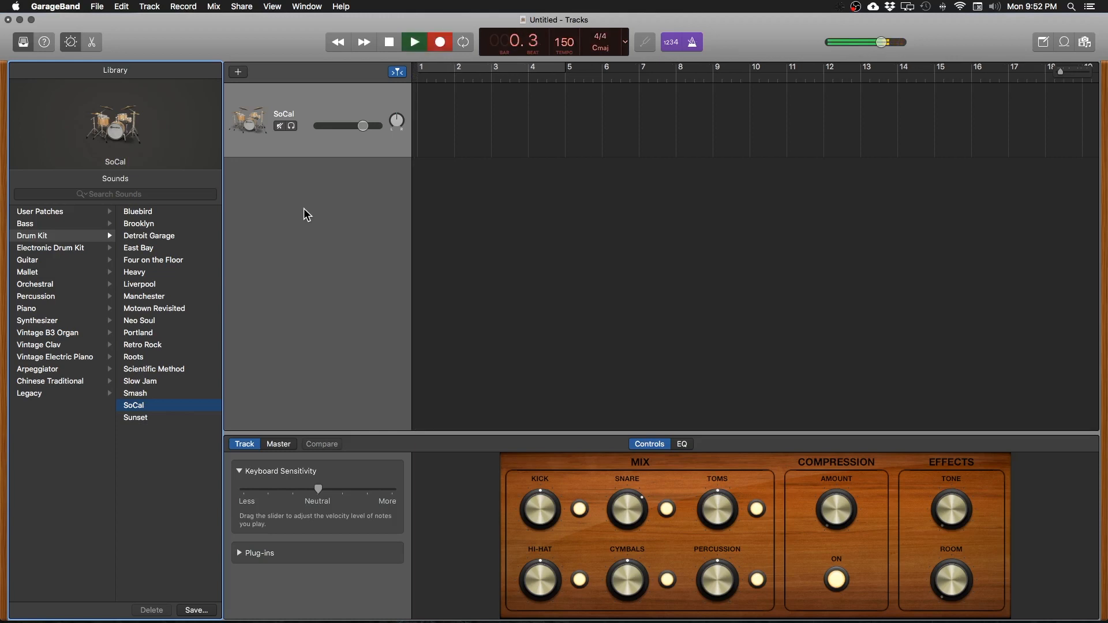
click(439, 42)
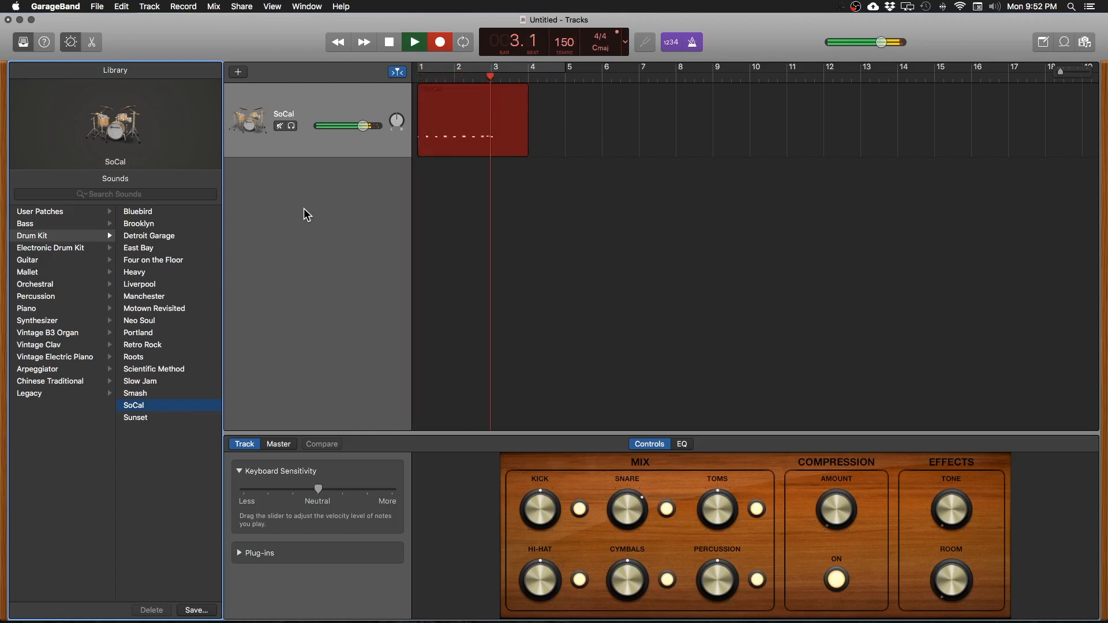
click(413, 42)
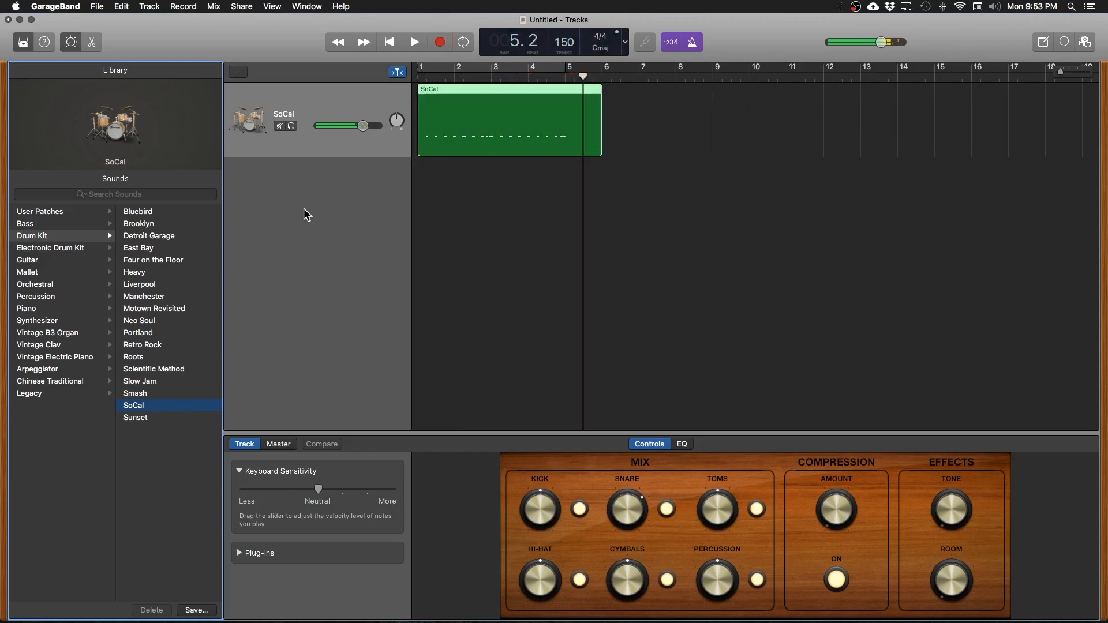
click(388, 42)
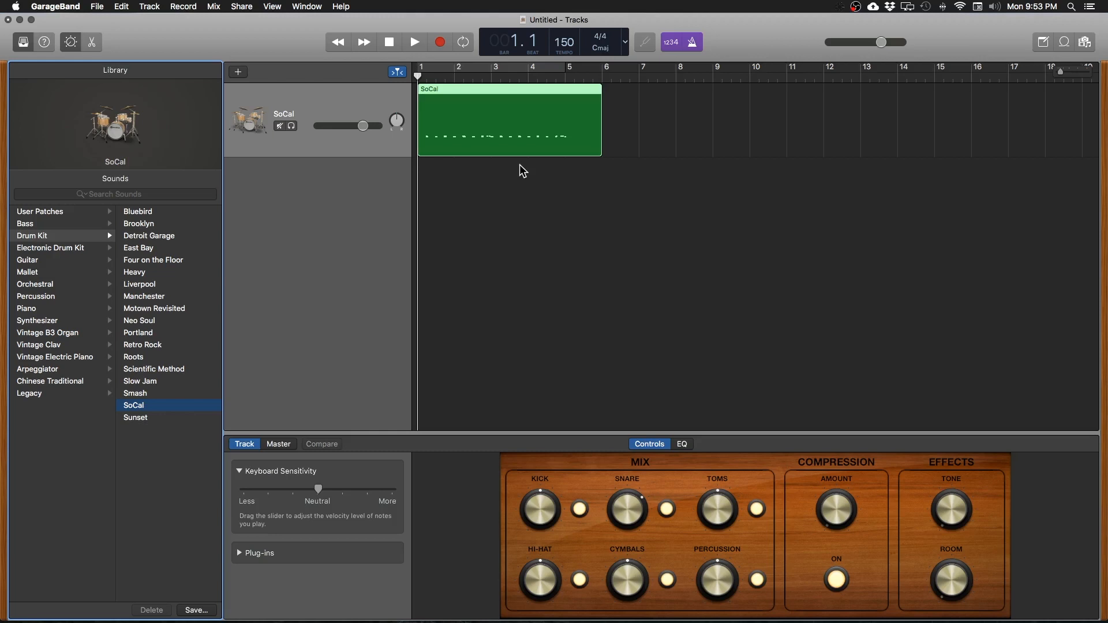
- Record additional drum takes layered over the four-bar SoCal region
click(413, 42)
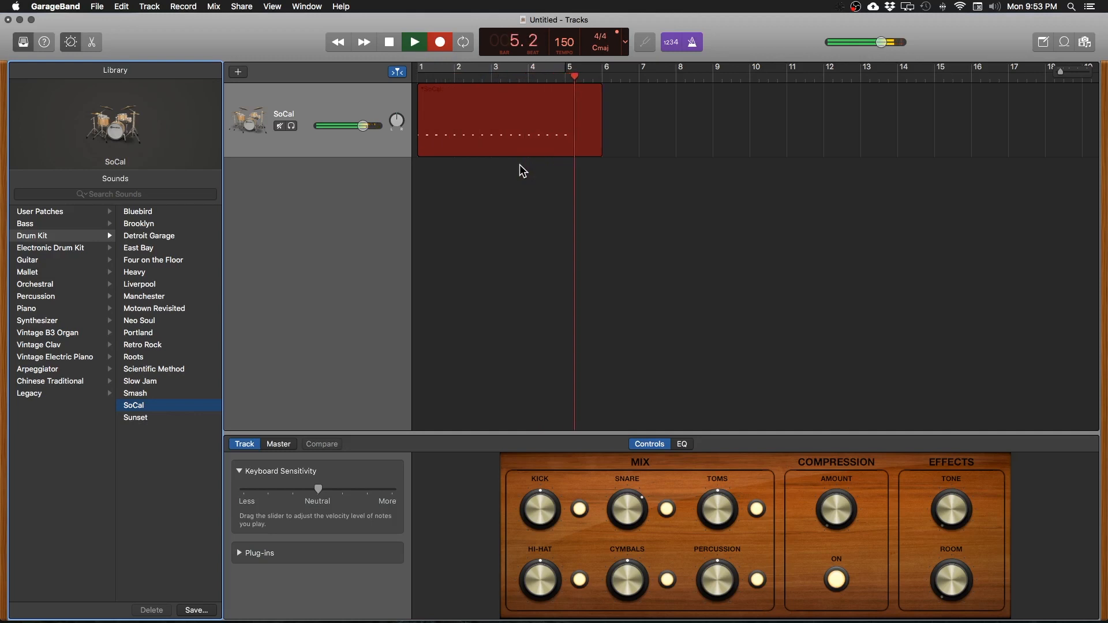
click(390, 42)
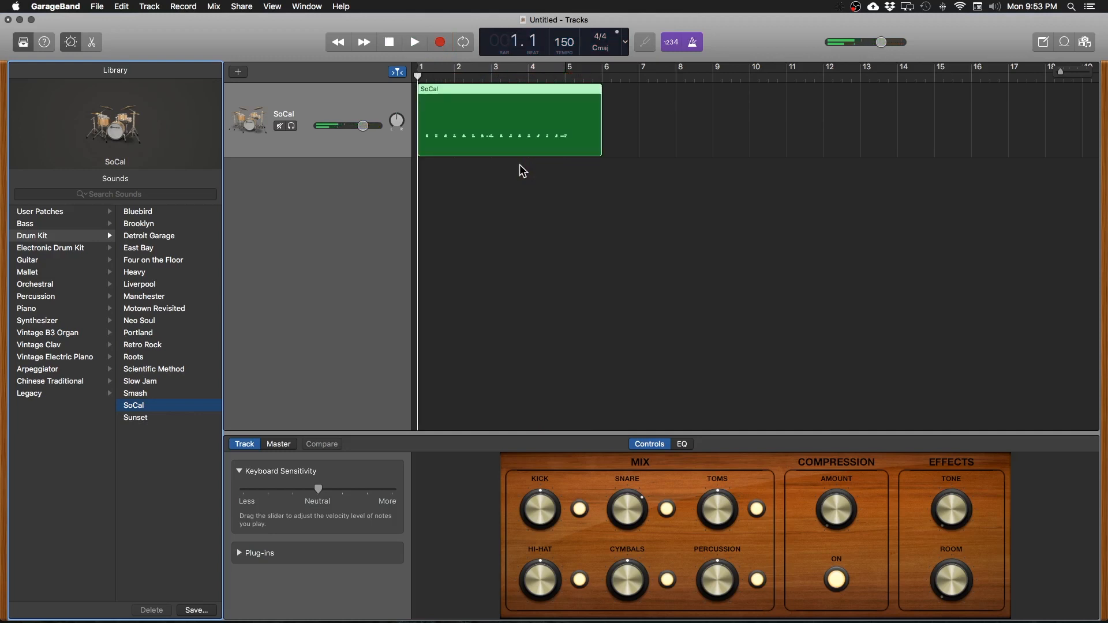
click(413, 42)
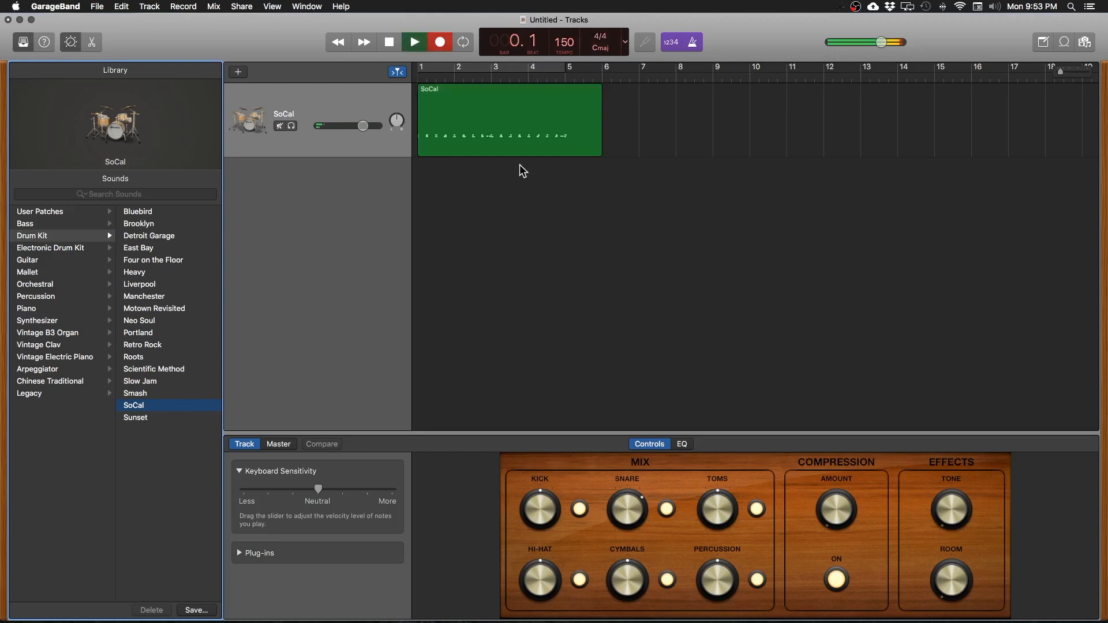
click(412, 42)
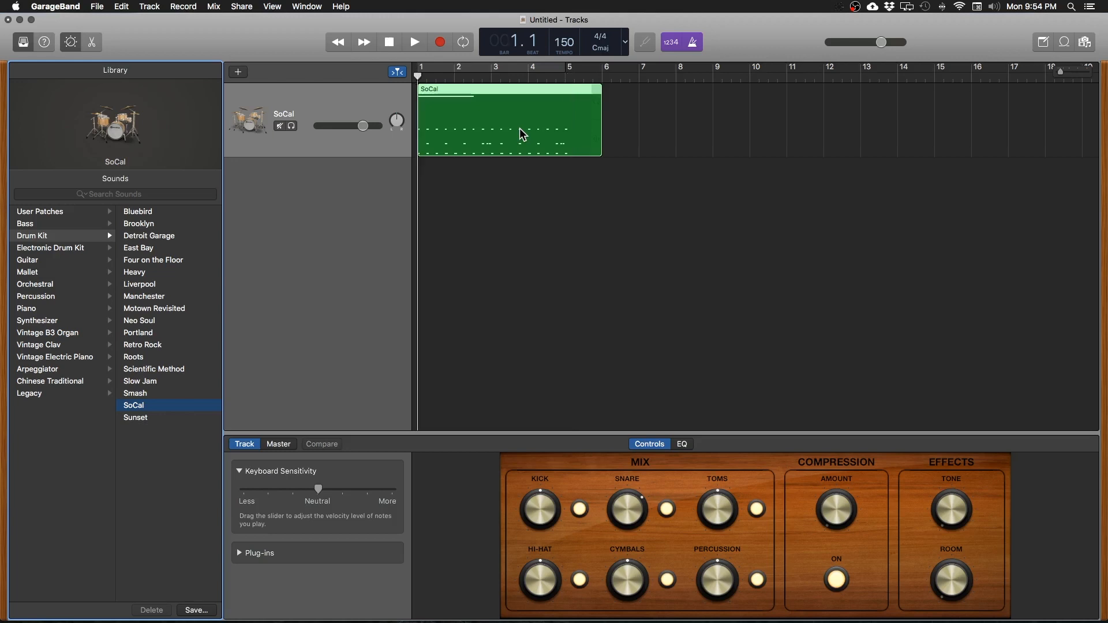
- Play the layered four-bar SoCal drum region through to bar 5
click(413, 41)
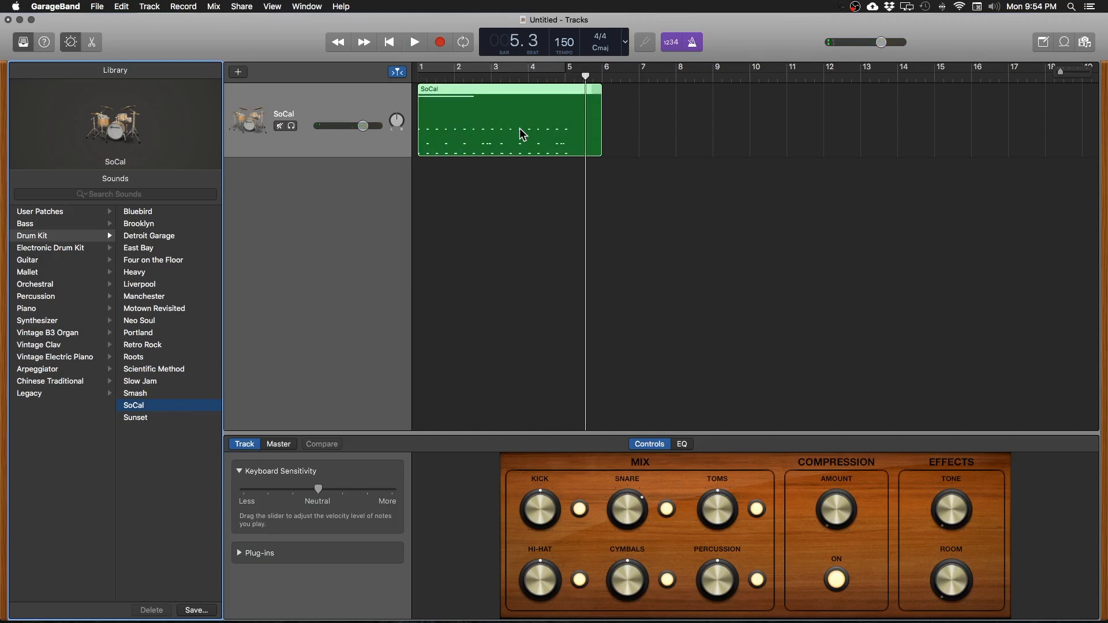
mouse_move(689, 117)
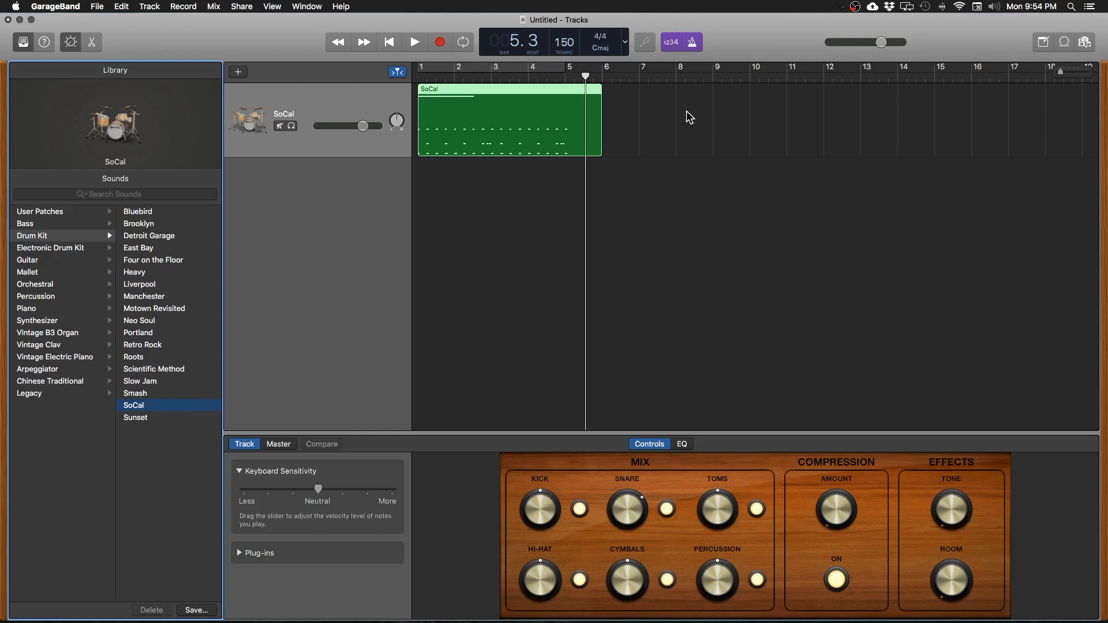
mouse_move(699, 34)
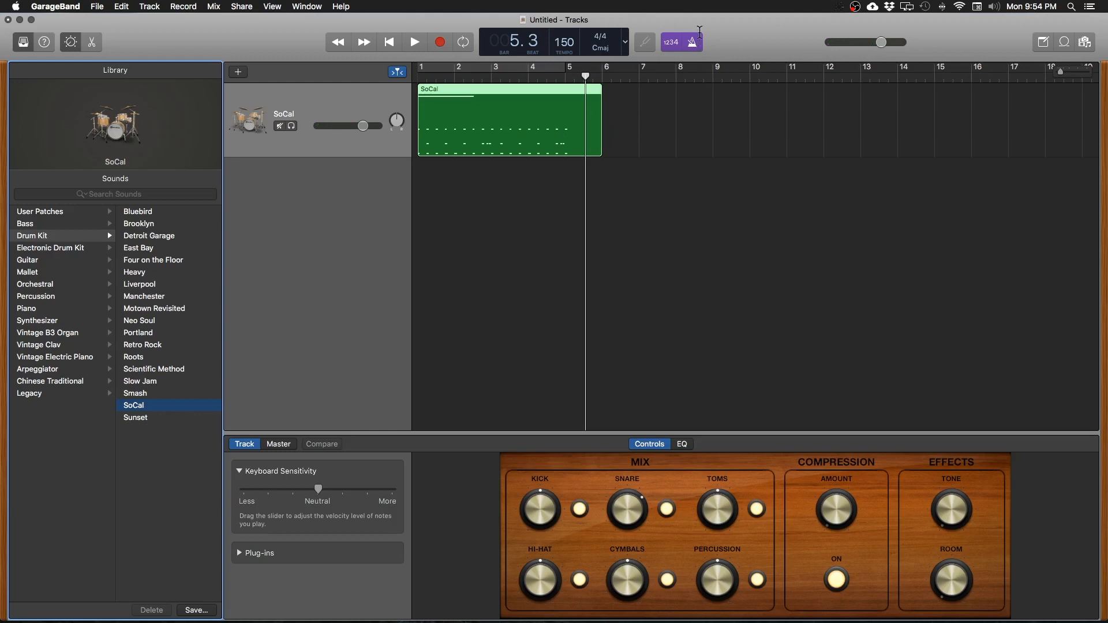
mouse_move(692, 42)
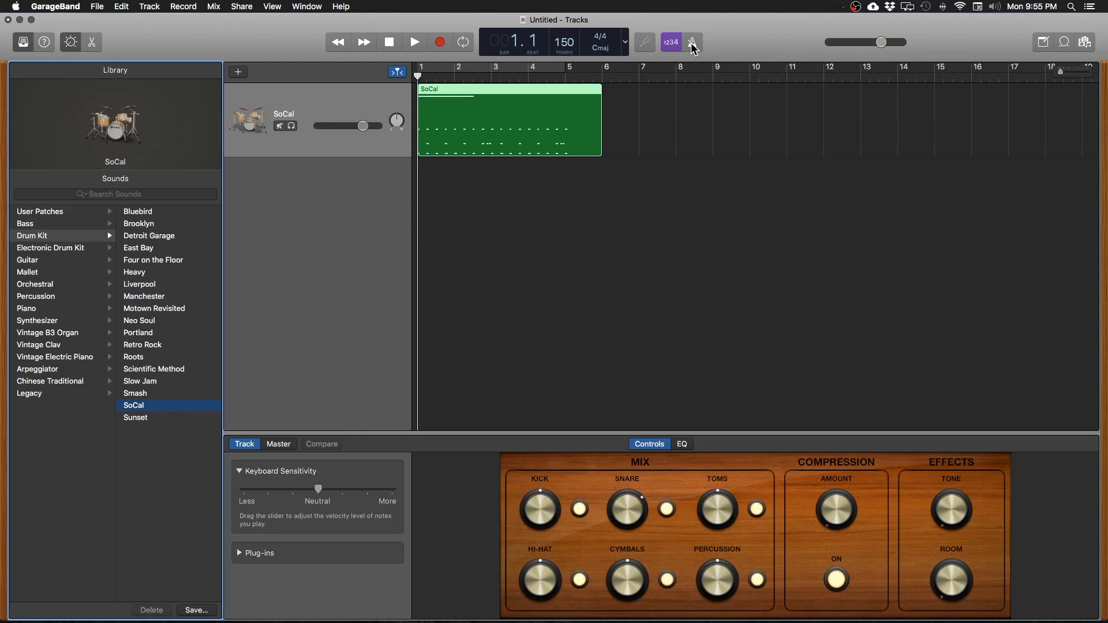
click(692, 41)
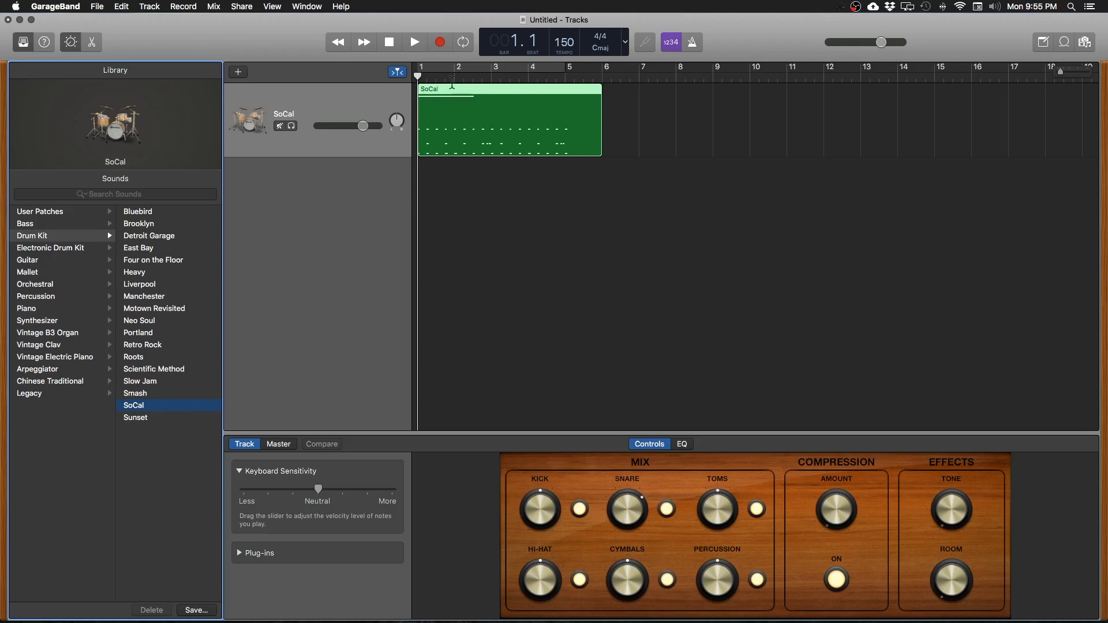
mouse_move(336, 82)
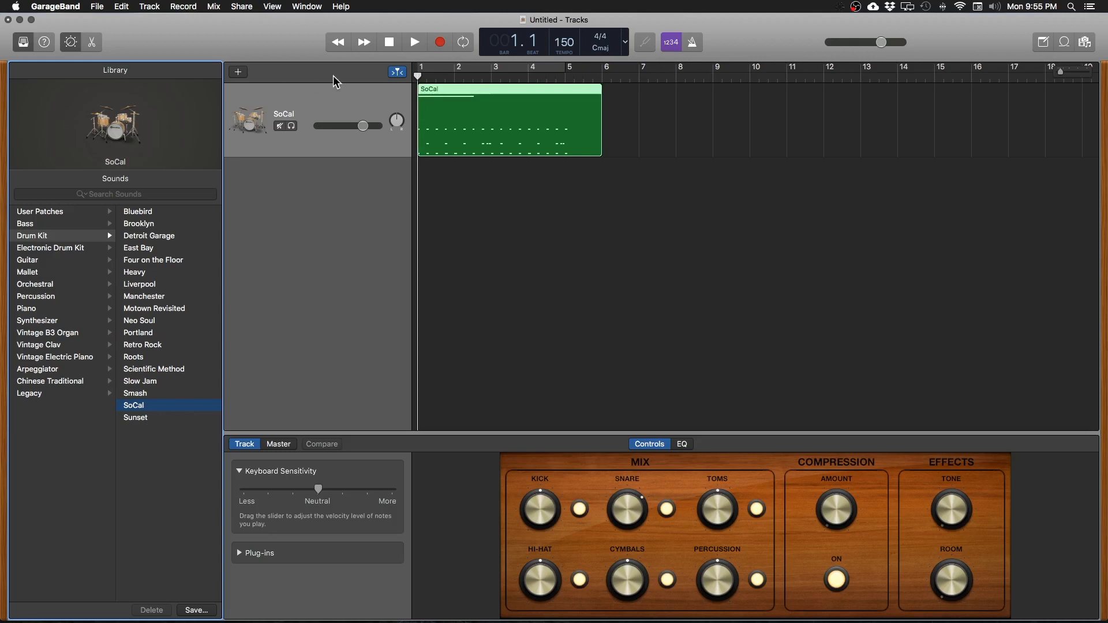
mouse_move(241, 87)
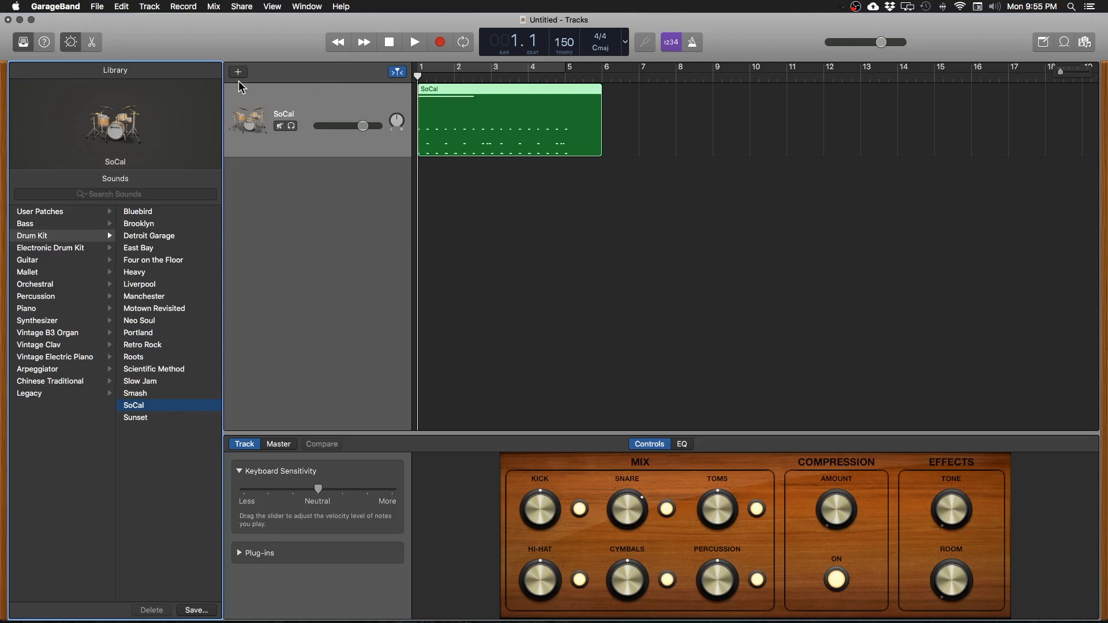
- Add a new track with the Big Room electronic drum kit sound
click(237, 72)
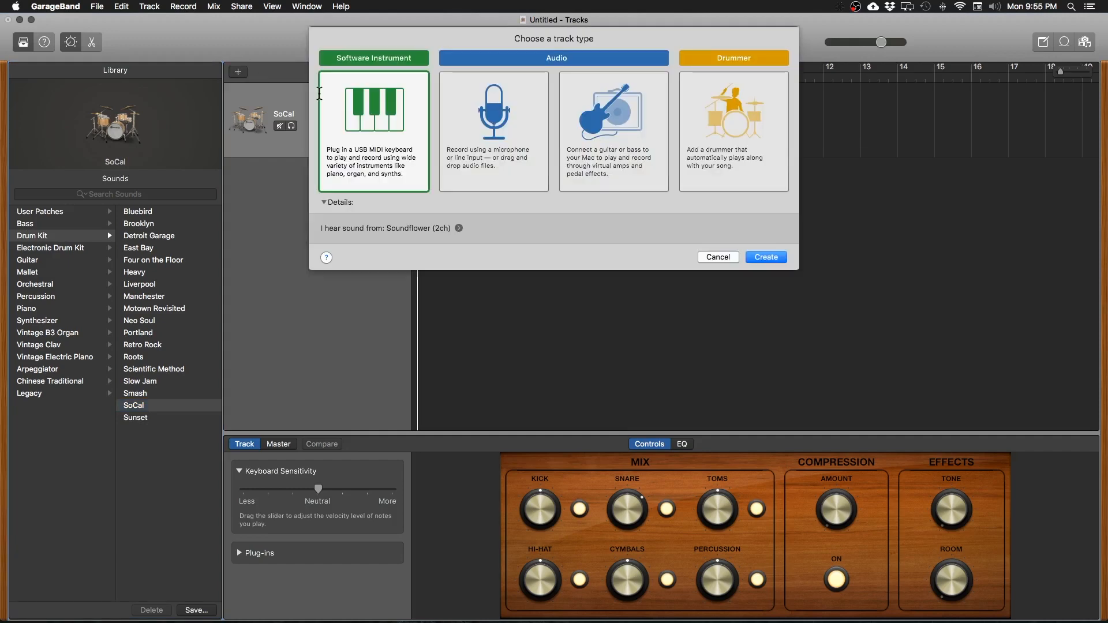
mouse_move(349, 105)
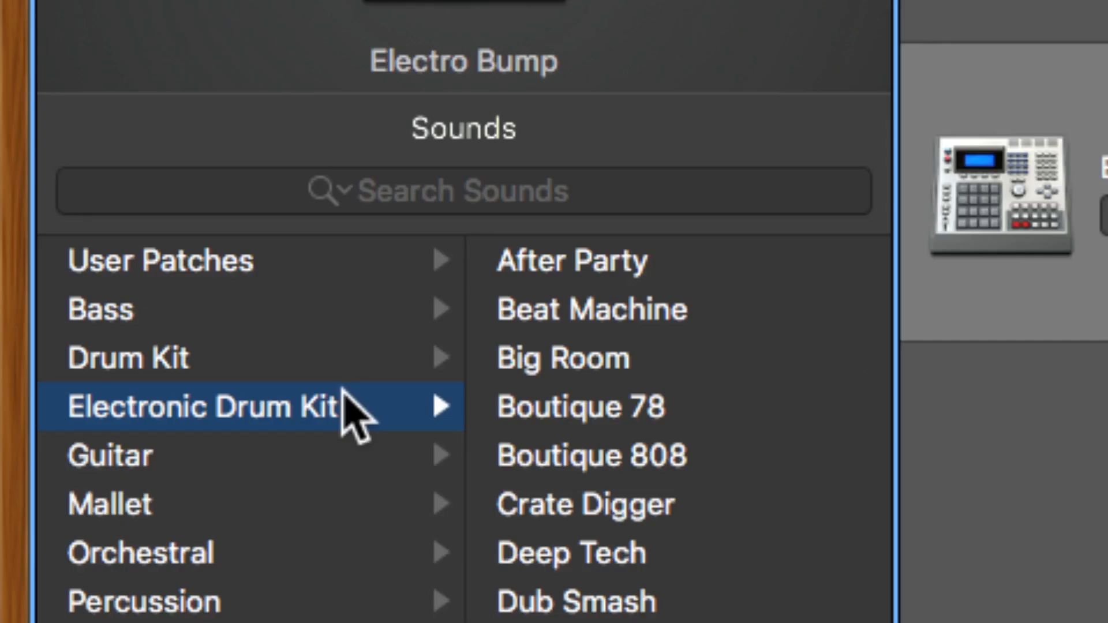
mouse_move(598, 396)
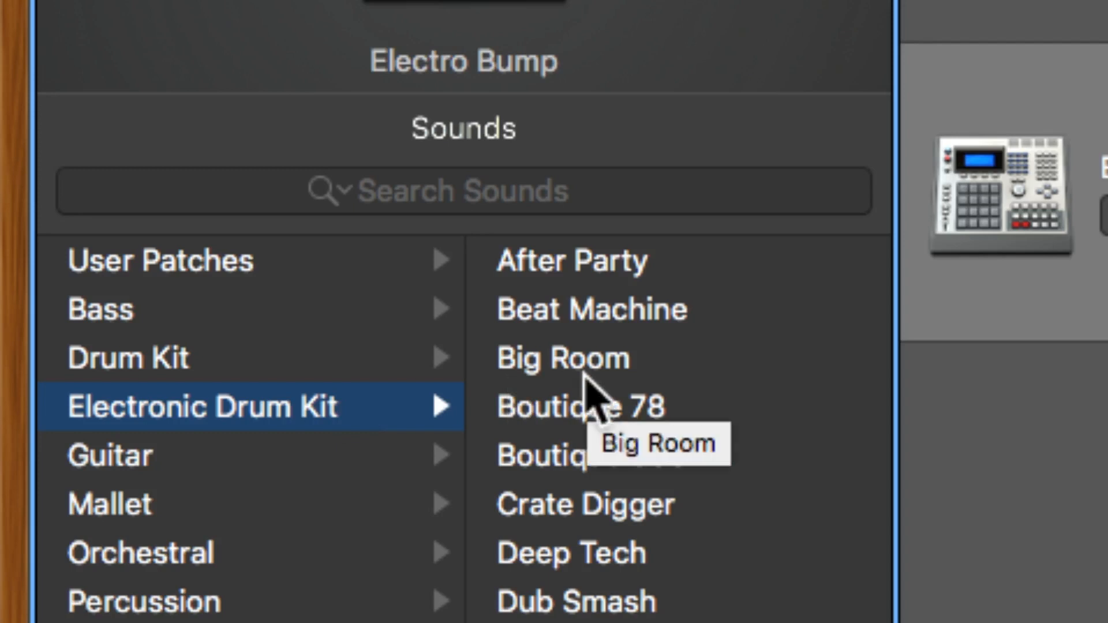
mouse_move(647, 375)
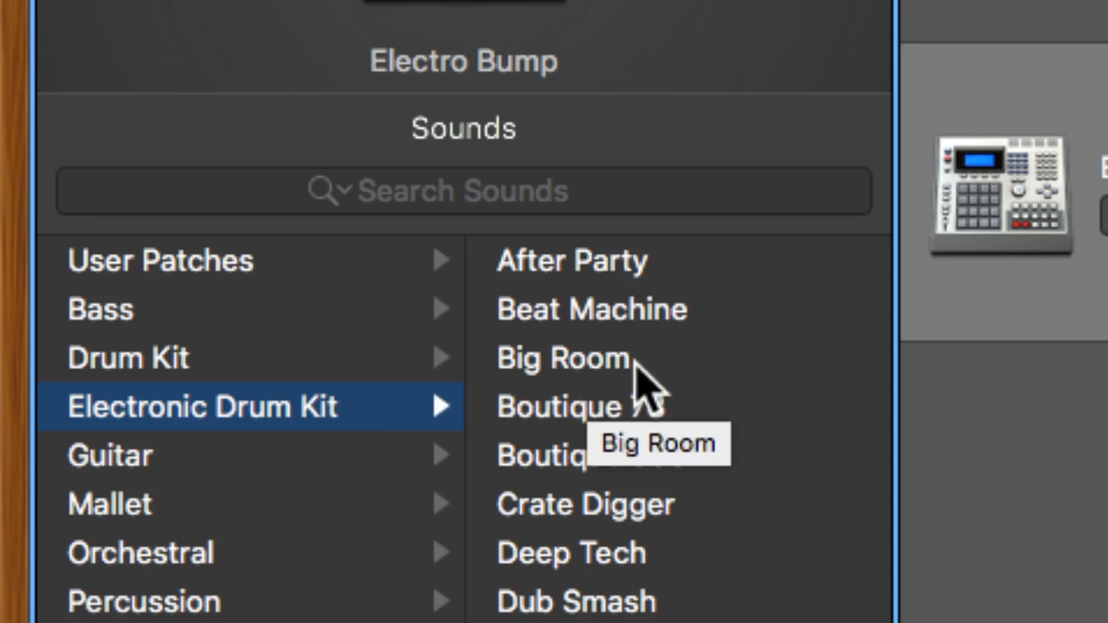
click(561, 356)
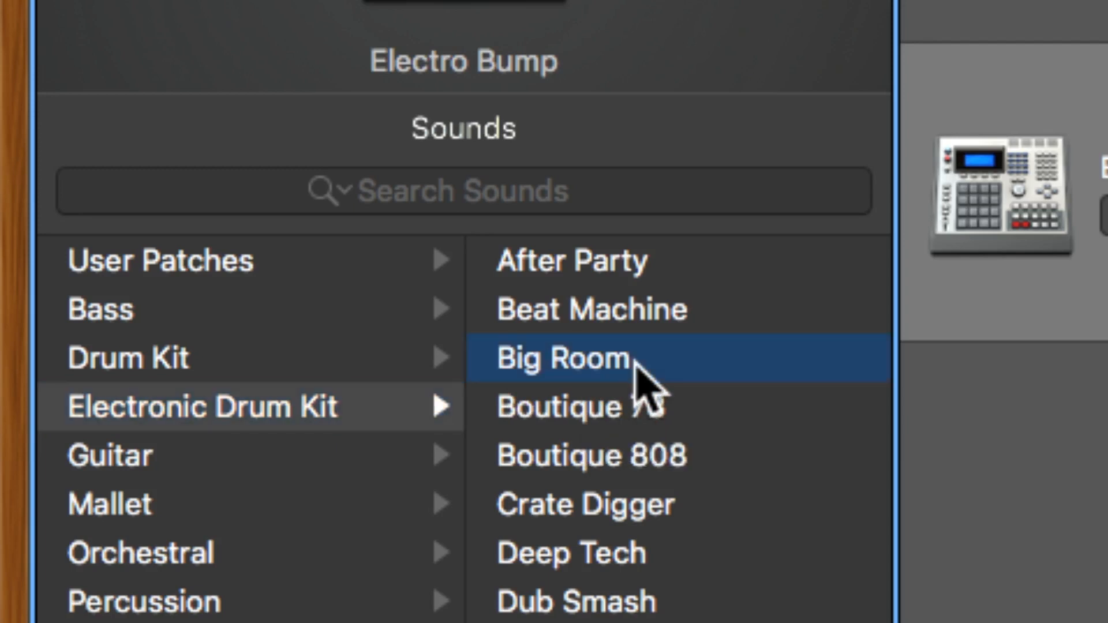
click(561, 359)
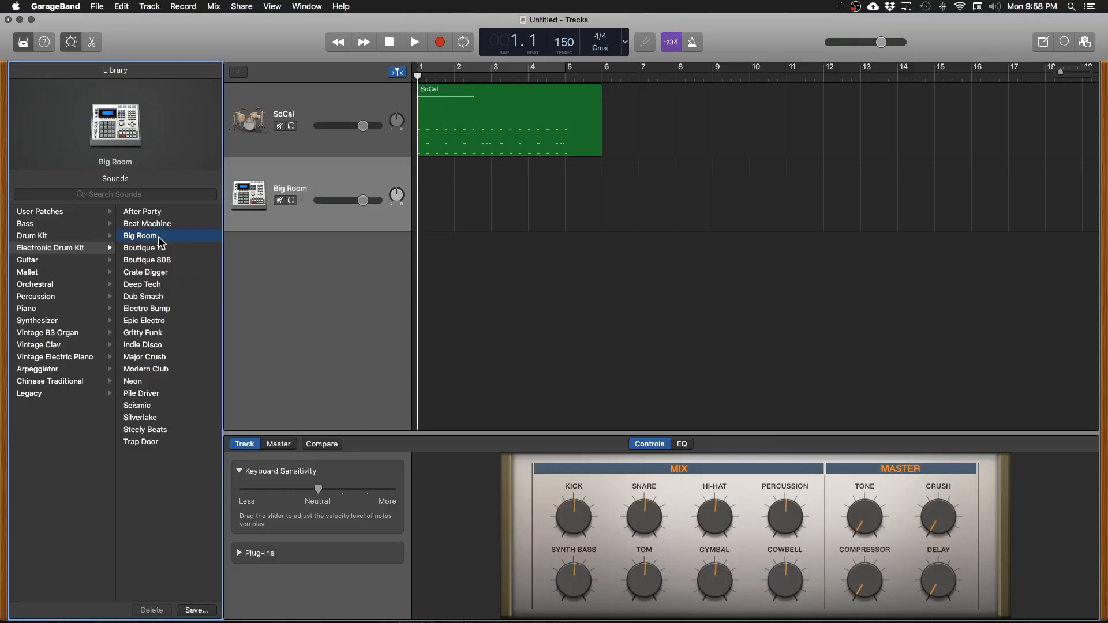
- Record a four-bar Big Room drum region beneath the SoCal part
click(139, 235)
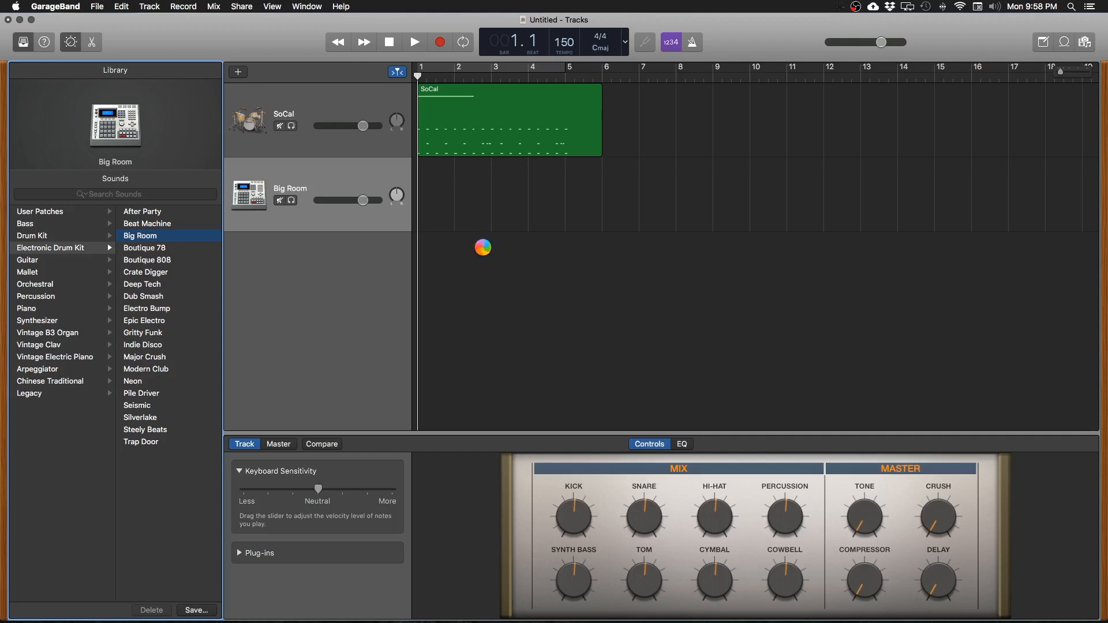
click(415, 42)
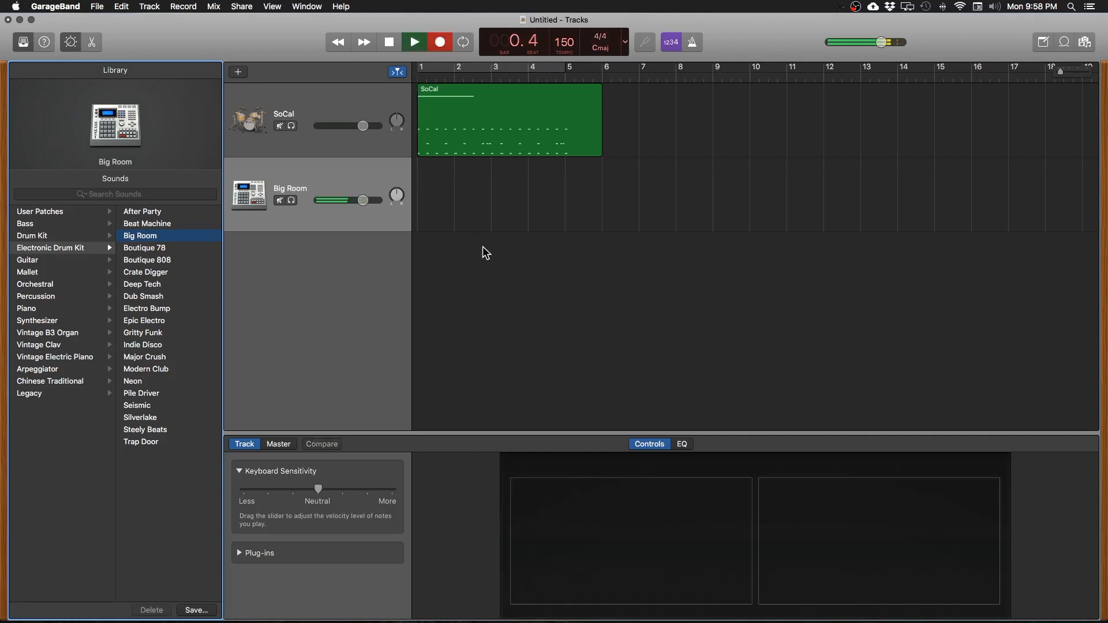
click(414, 41)
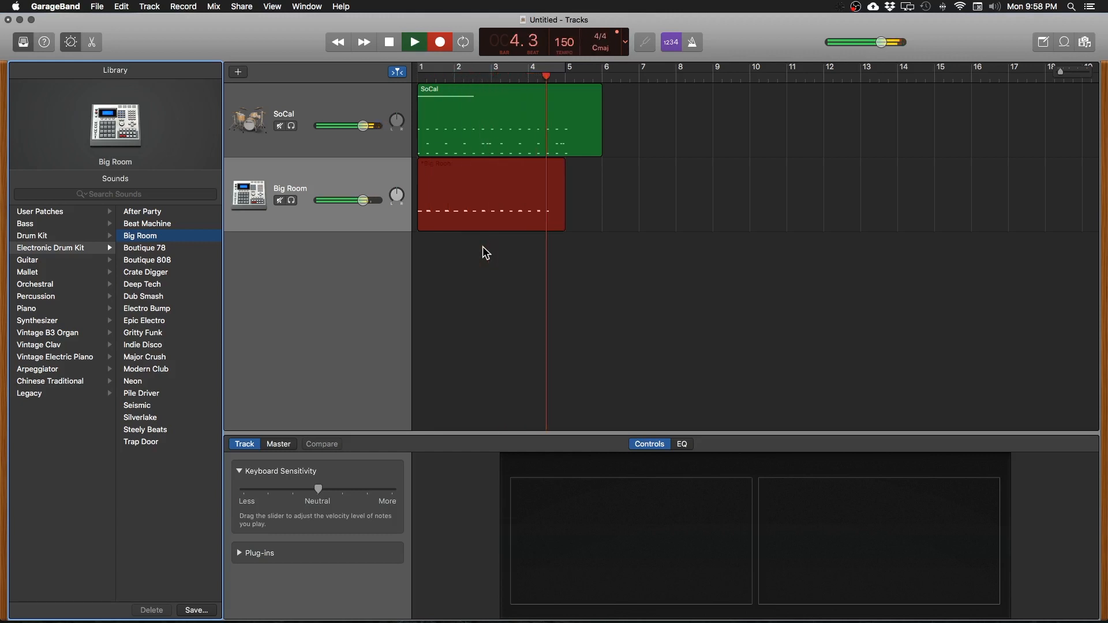
click(414, 41)
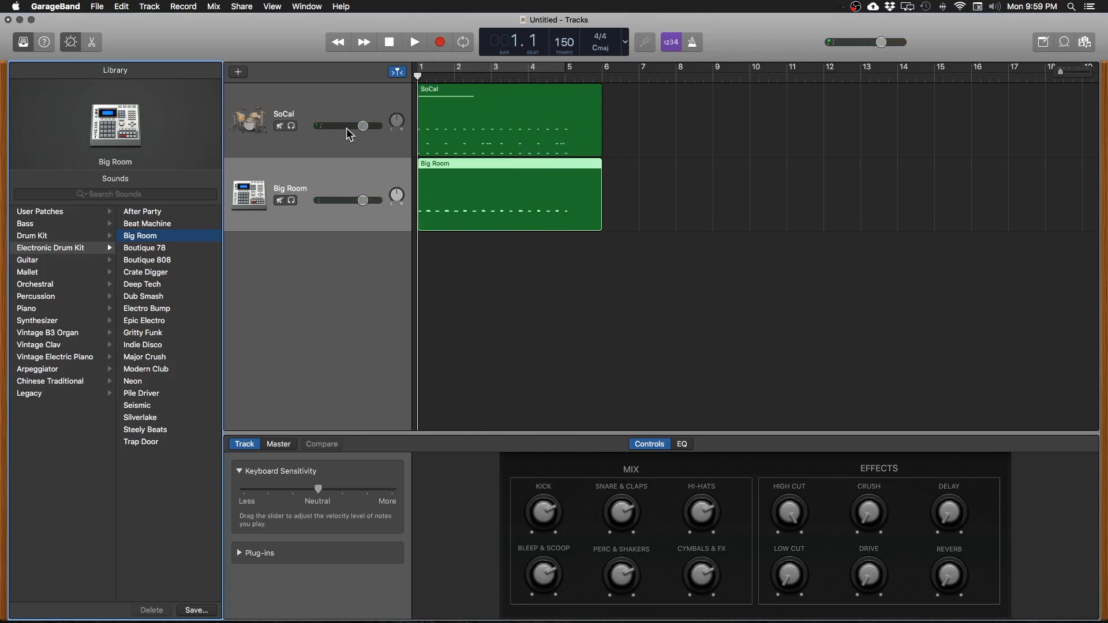
- Add a third Software Instrument track for the Breathless Pumping EDM bass
click(238, 73)
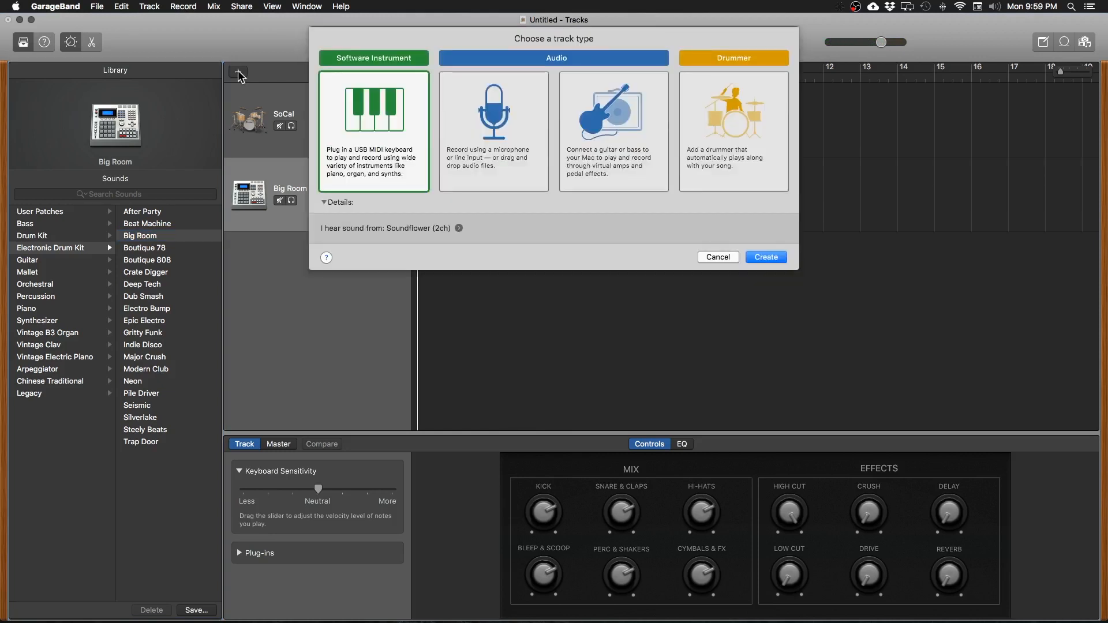
mouse_move(392, 84)
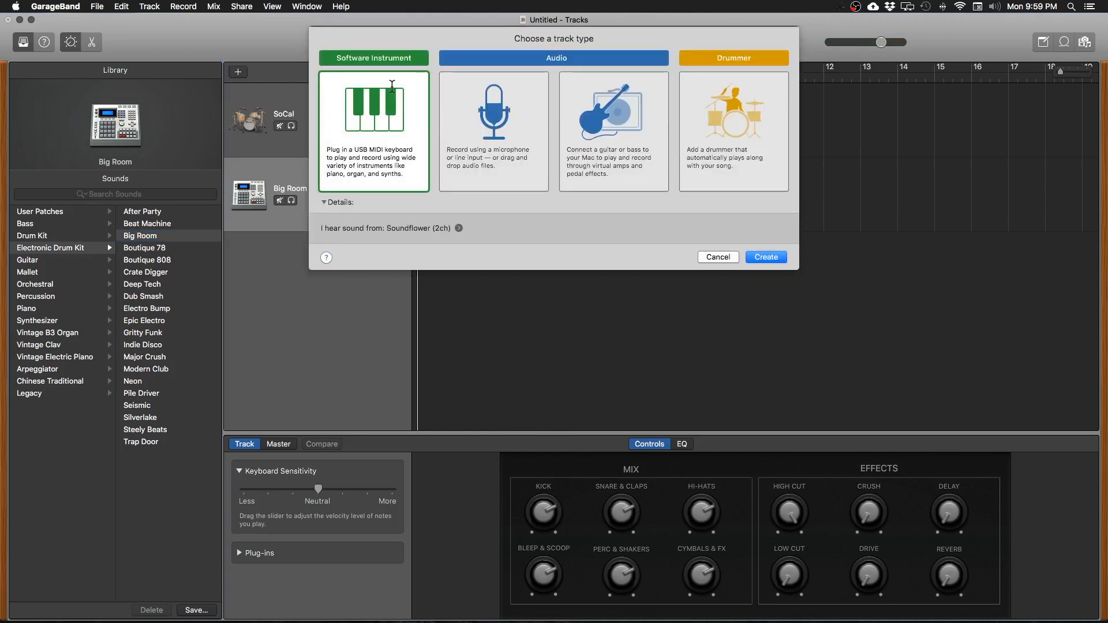
click(764, 256)
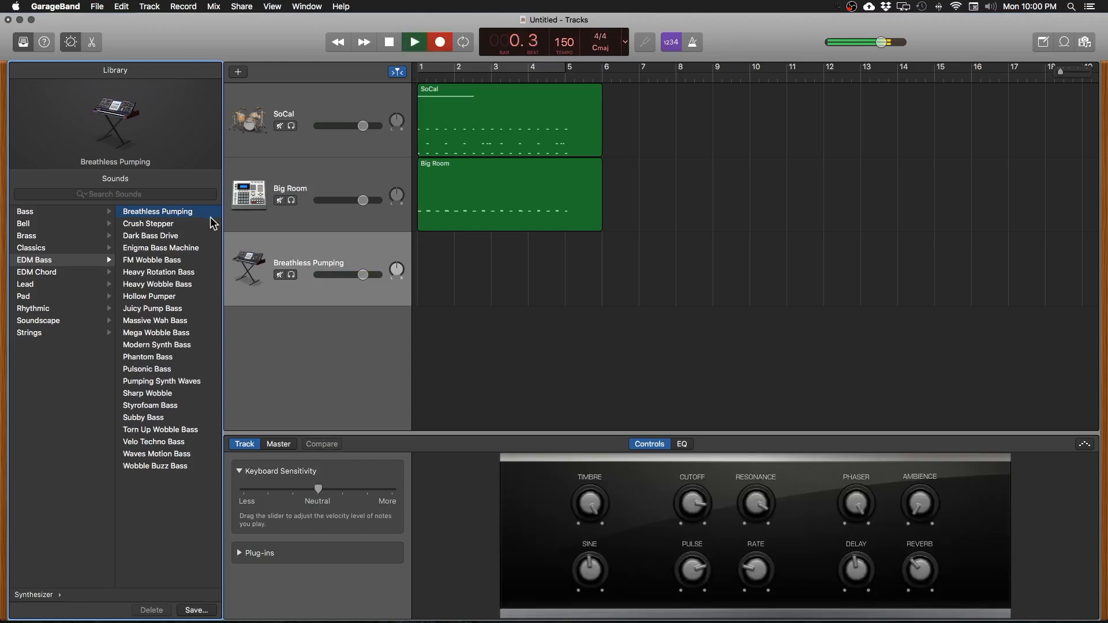
- Record a four-bar Breathless Pumping bass region under both drum parts
click(413, 42)
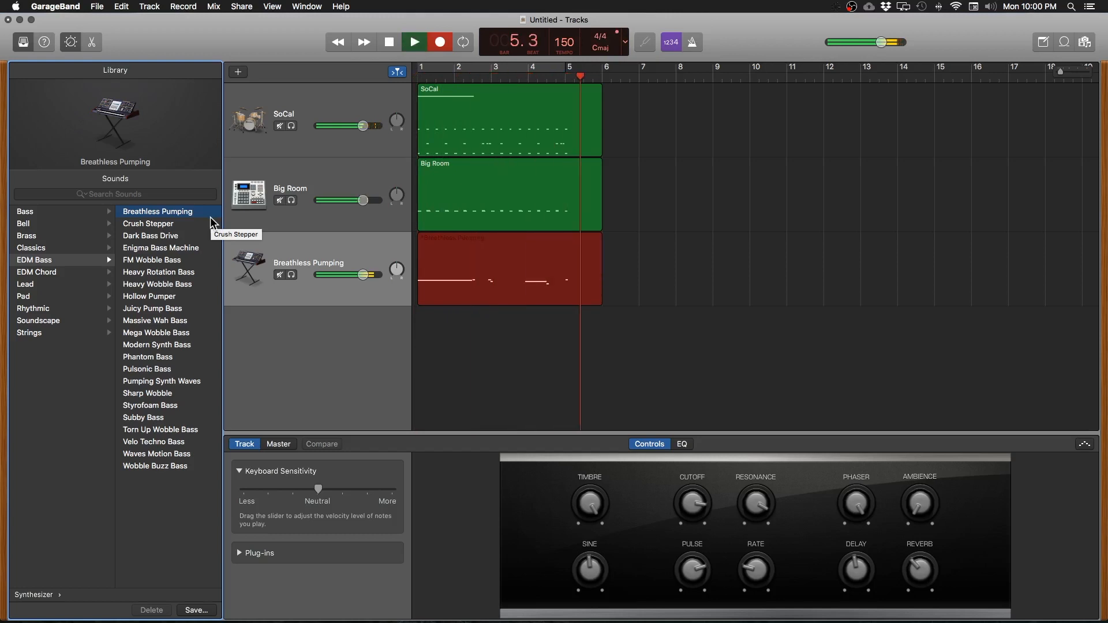
click(414, 41)
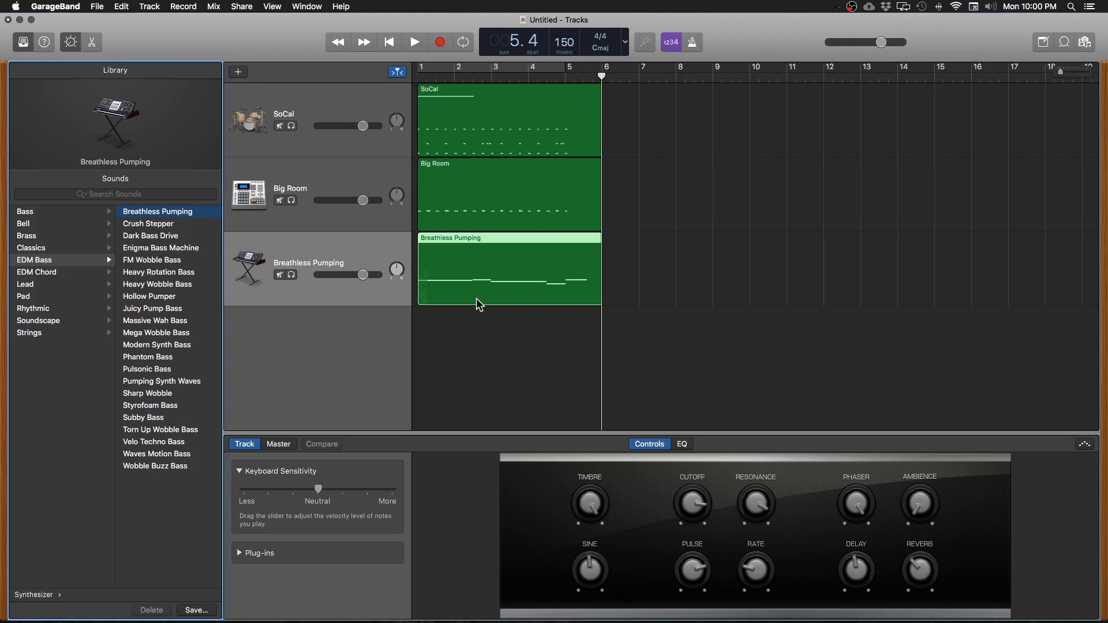
mouse_move(496, 283)
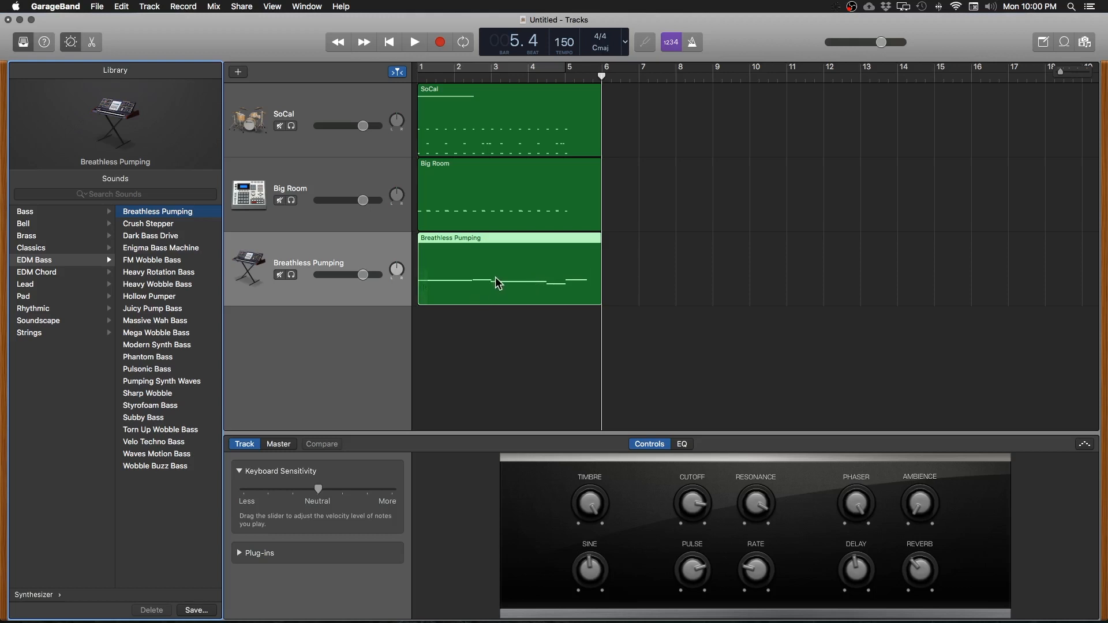
mouse_move(472, 284)
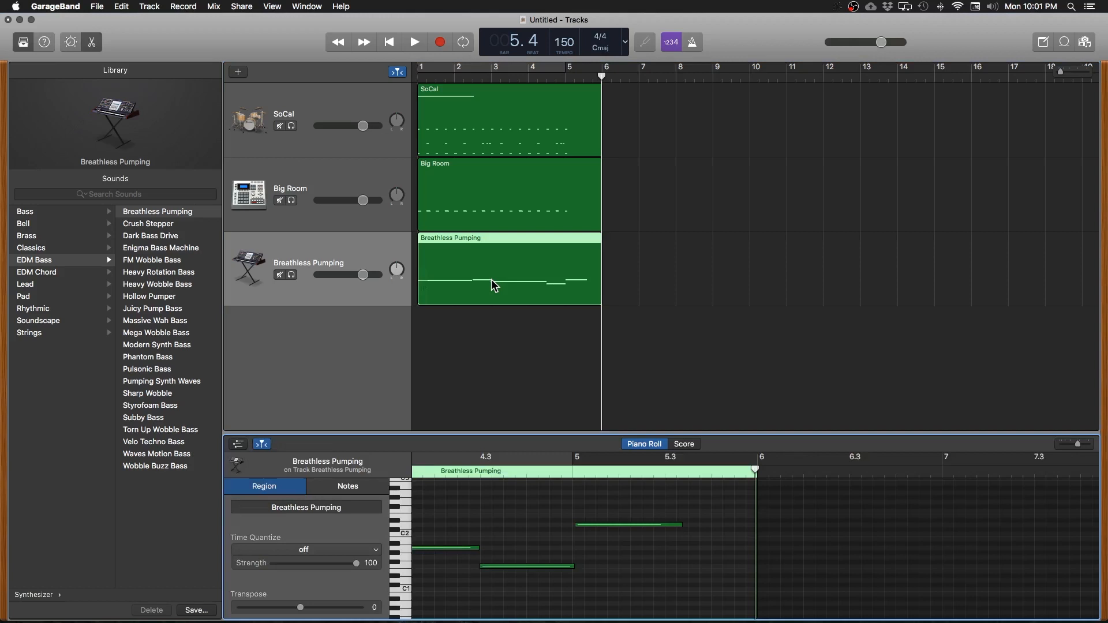
mouse_move(618, 542)
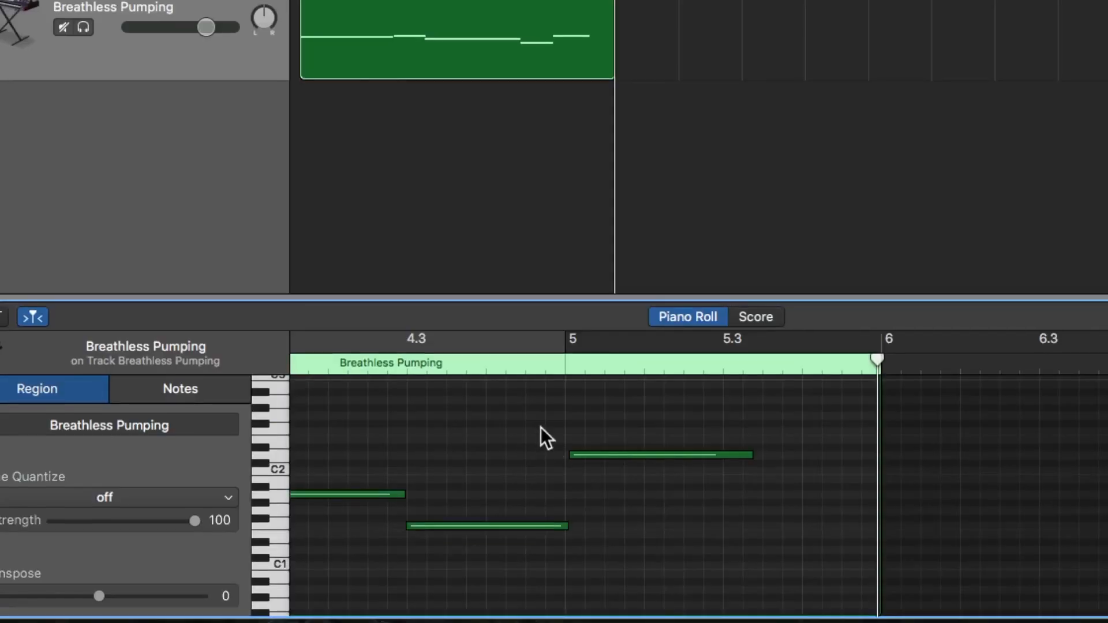
mouse_move(459, 540)
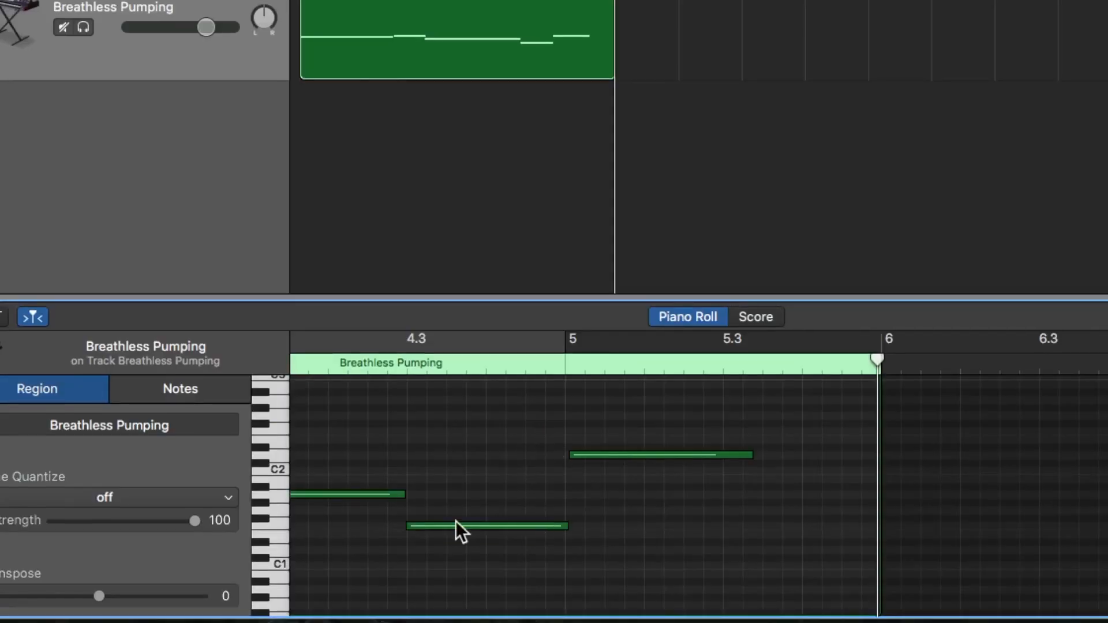
mouse_move(495, 505)
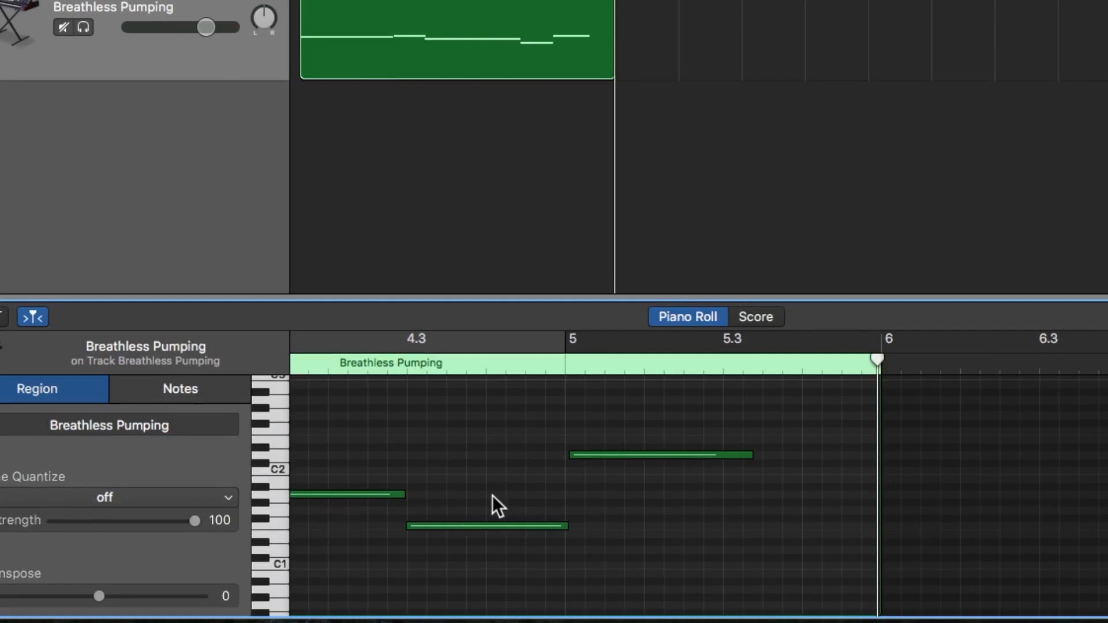
mouse_move(641, 484)
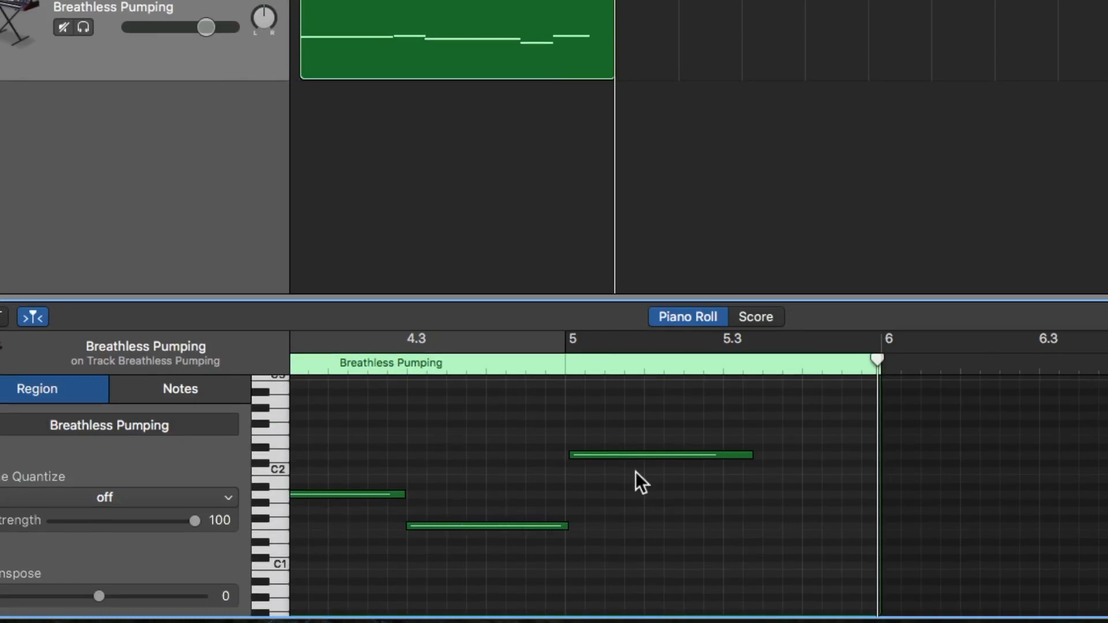
- Select notes of the Breathless Pumping bass region in the Piano Roll
click(661, 454)
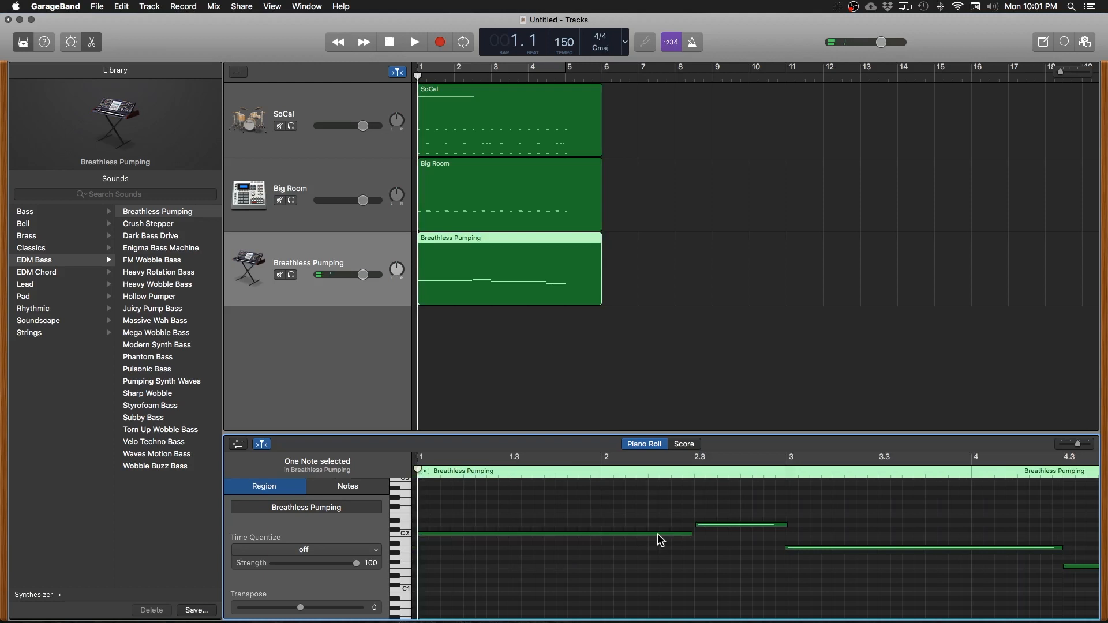
click(415, 42)
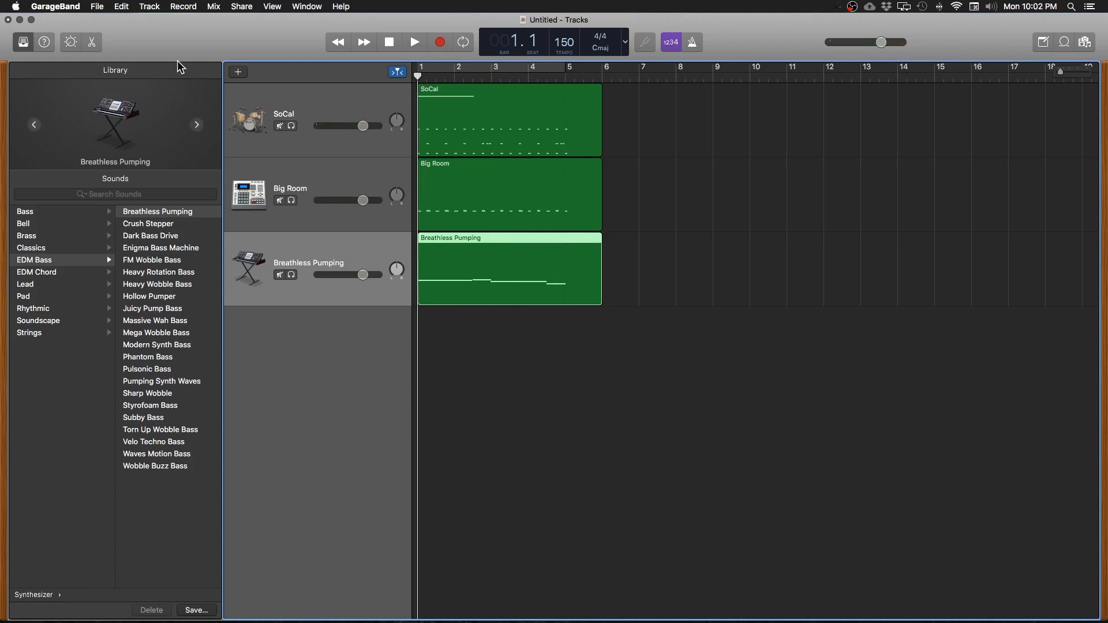
- Create a software instrument track using the Warm Arp Pad synth sound
click(238, 72)
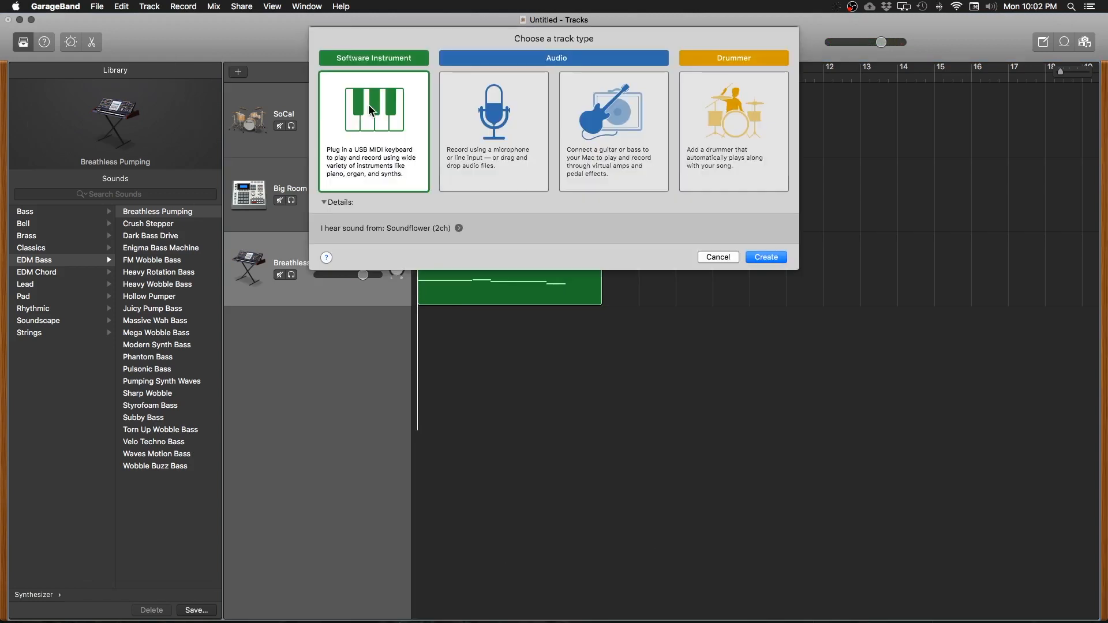
click(766, 257)
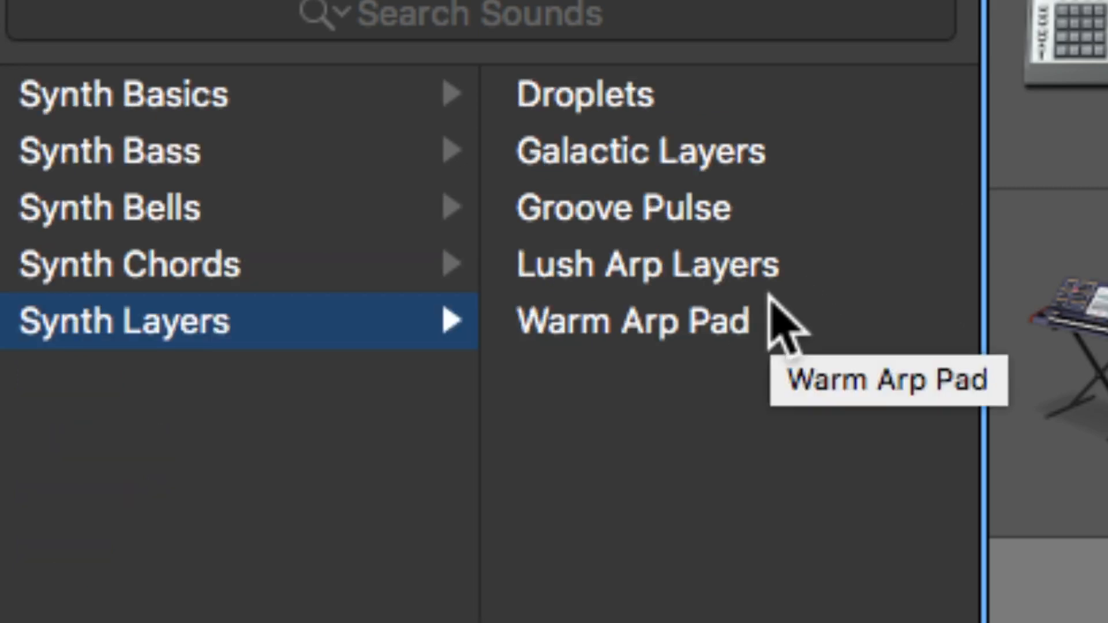
click(633, 322)
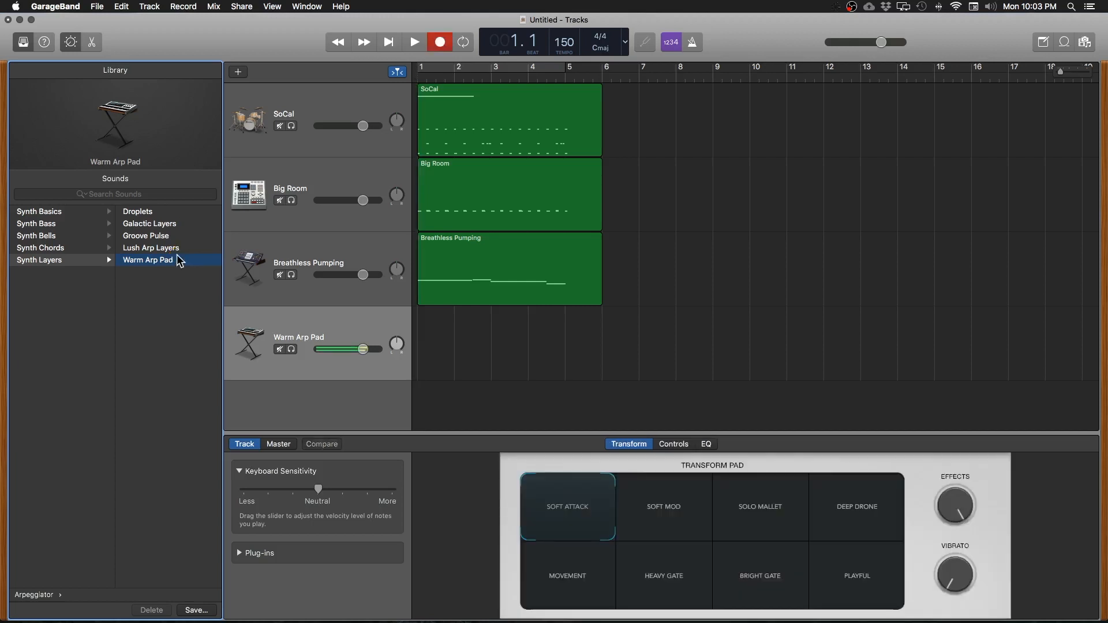
- Record a four-bar arp pad part on the Warm Arp Pad track
click(413, 42)
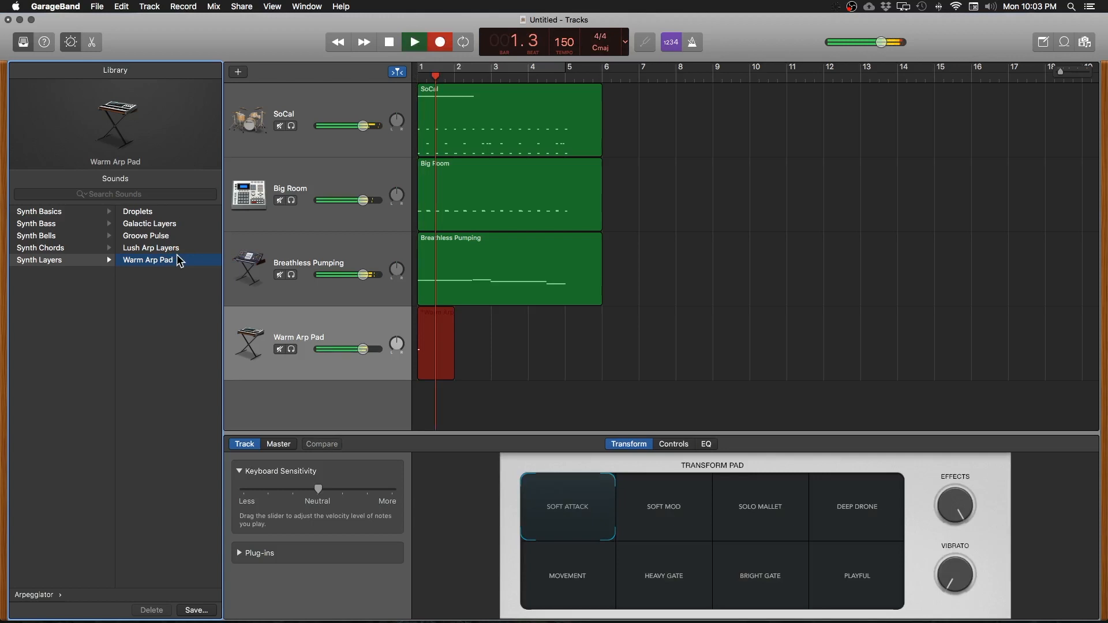
click(413, 41)
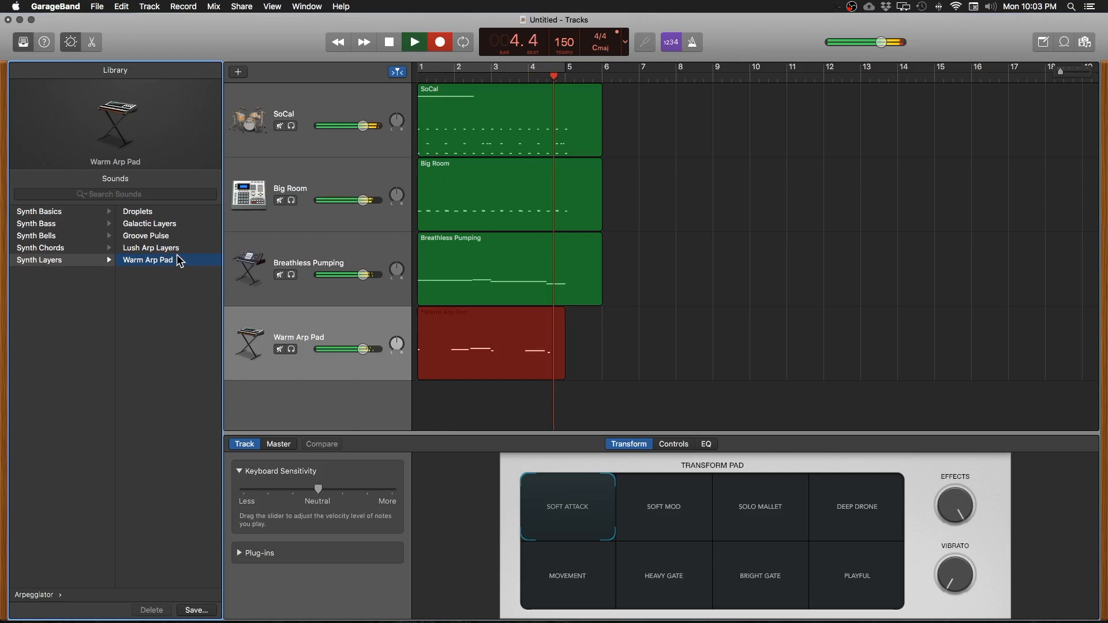
click(414, 42)
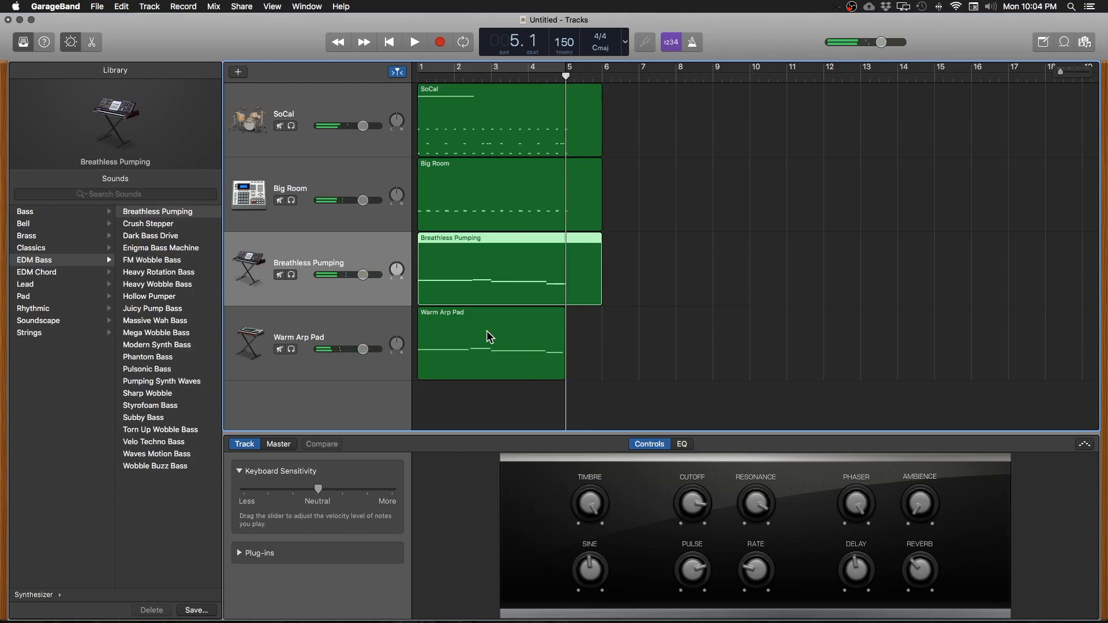
- Open the Warm Arp Pad region's notes in the piano roll
double_click(491, 343)
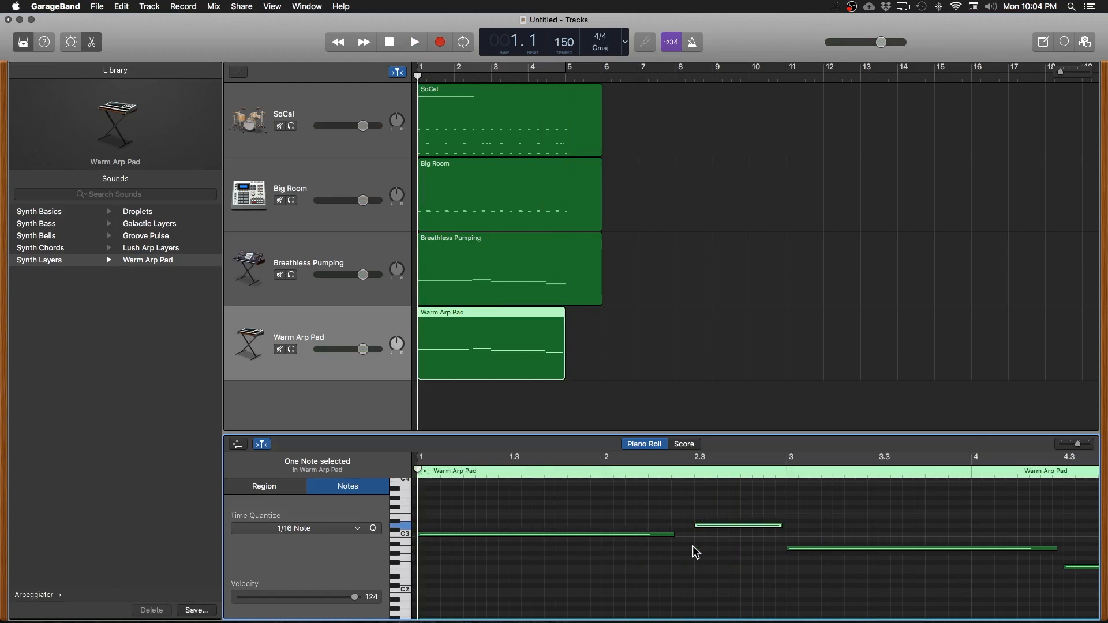
mouse_move(353, 142)
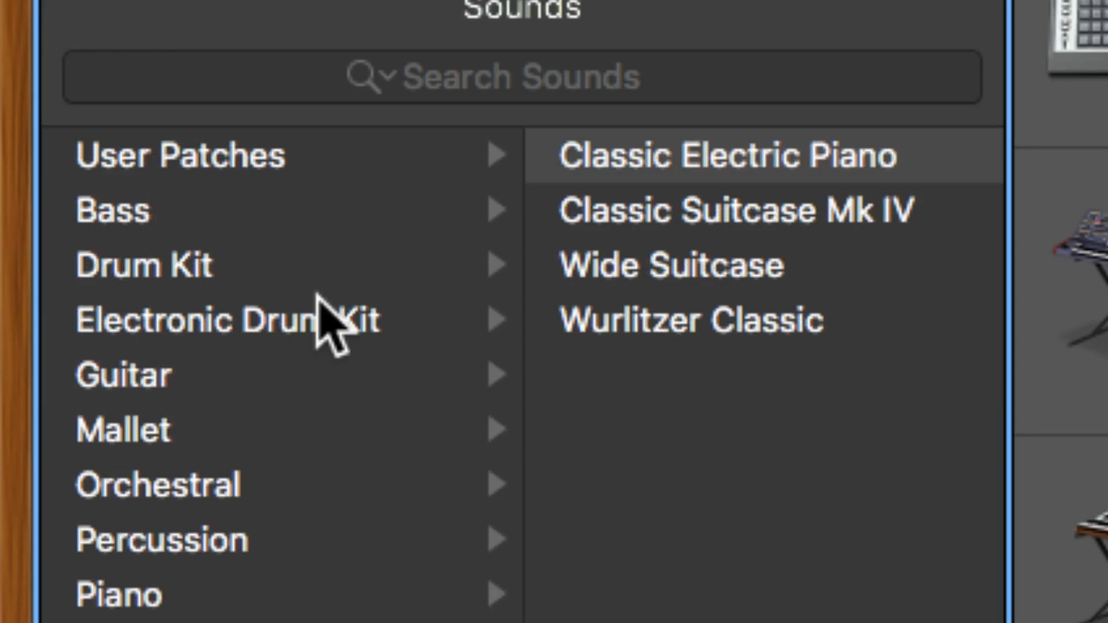
mouse_move(289, 601)
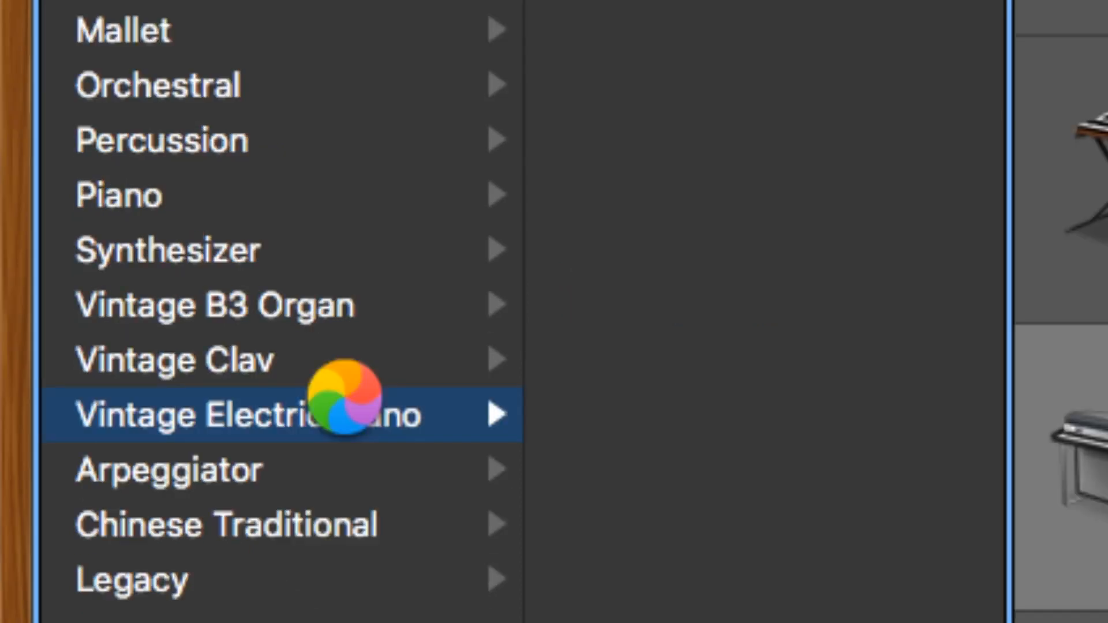
mouse_move(353, 249)
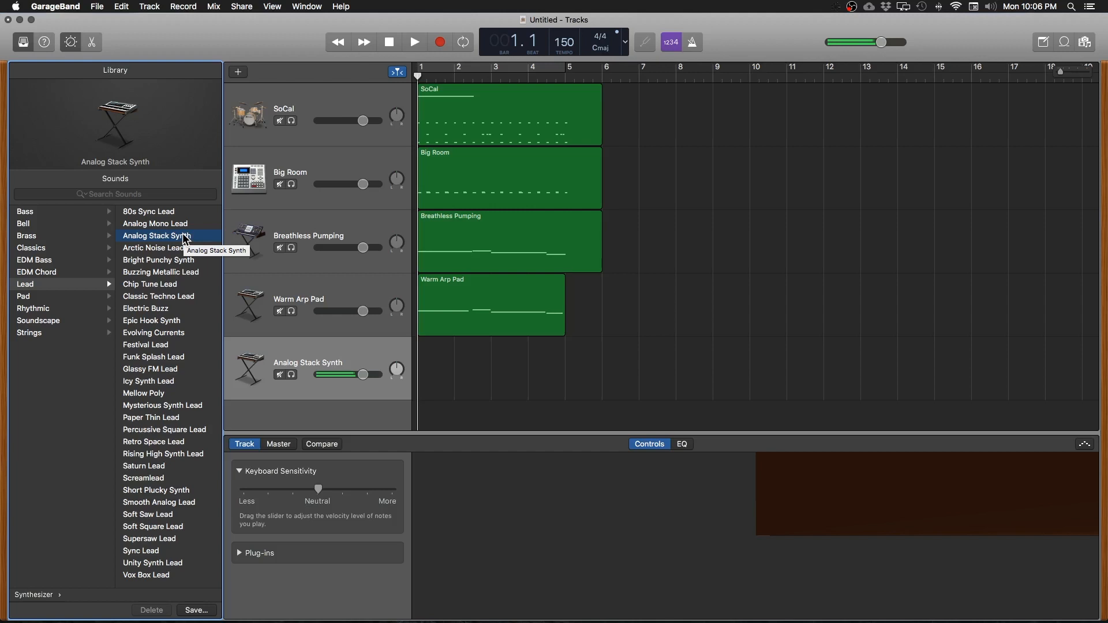
- Pick Analog Stack Synth from the Library's Lead synthesizers for the new track
click(157, 236)
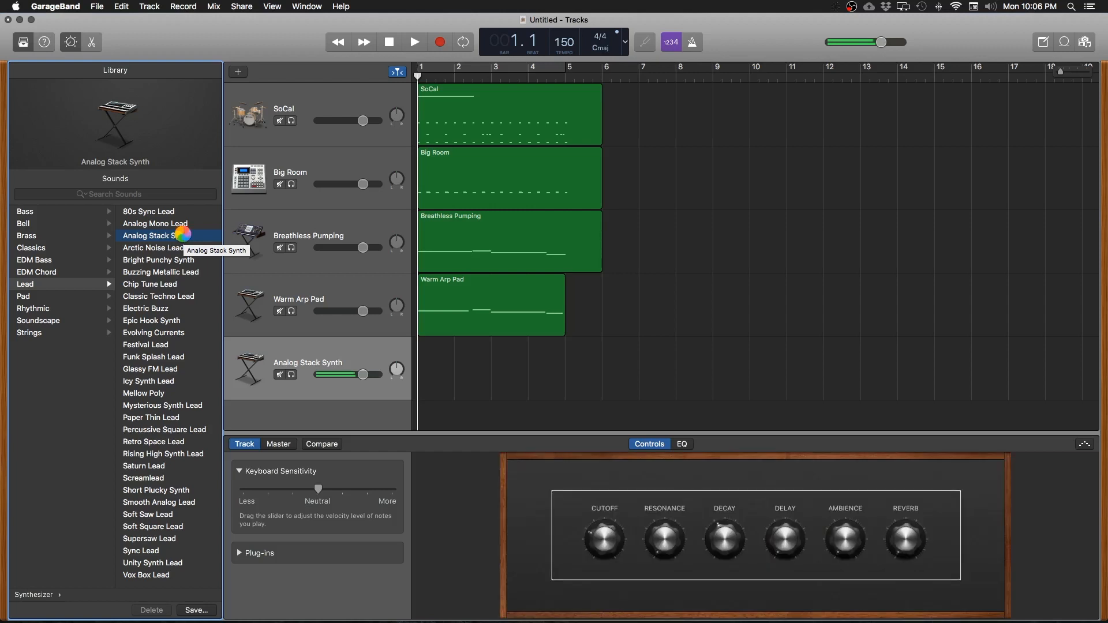
- Record a lead melody region on the Analog Stack Synth track
click(415, 42)
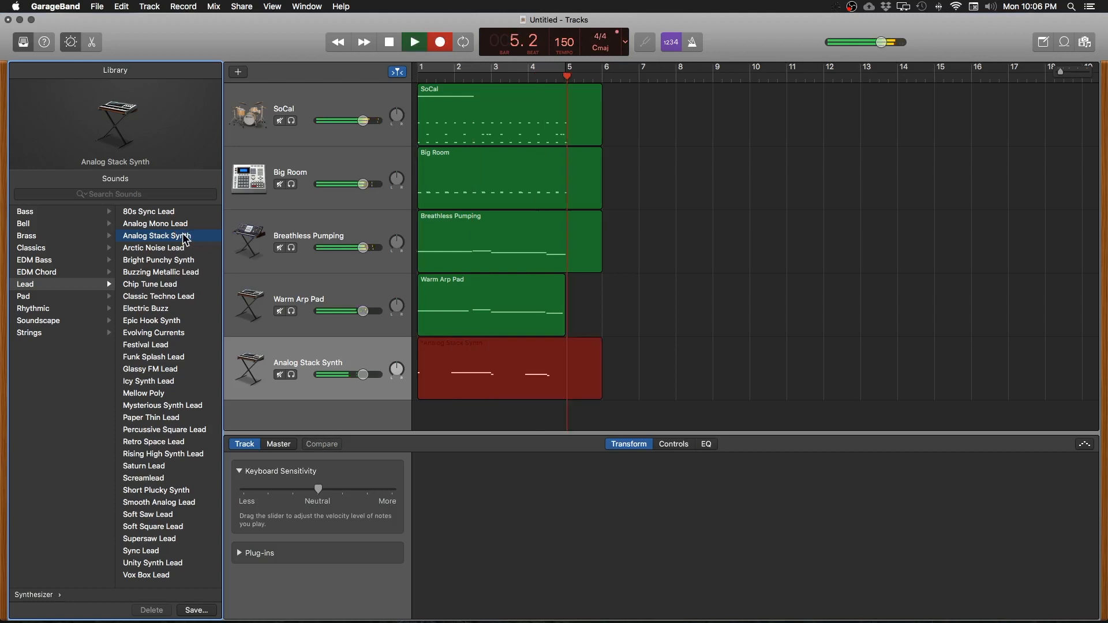
click(387, 41)
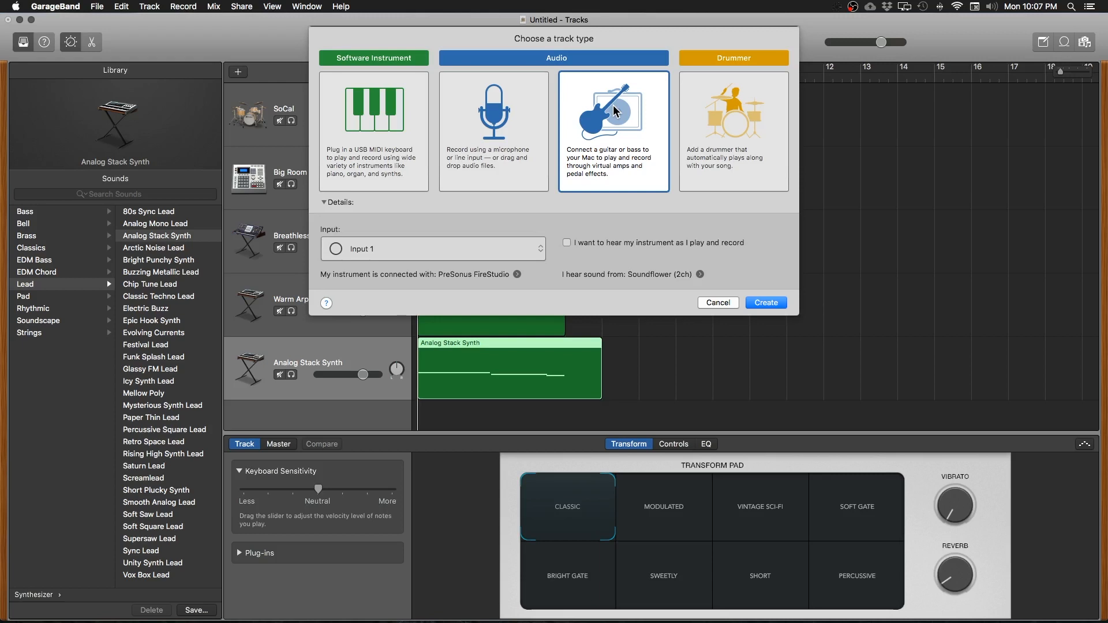
- Create a Brit and Clean guitar track on input 2 with monitoring enabled
click(766, 303)
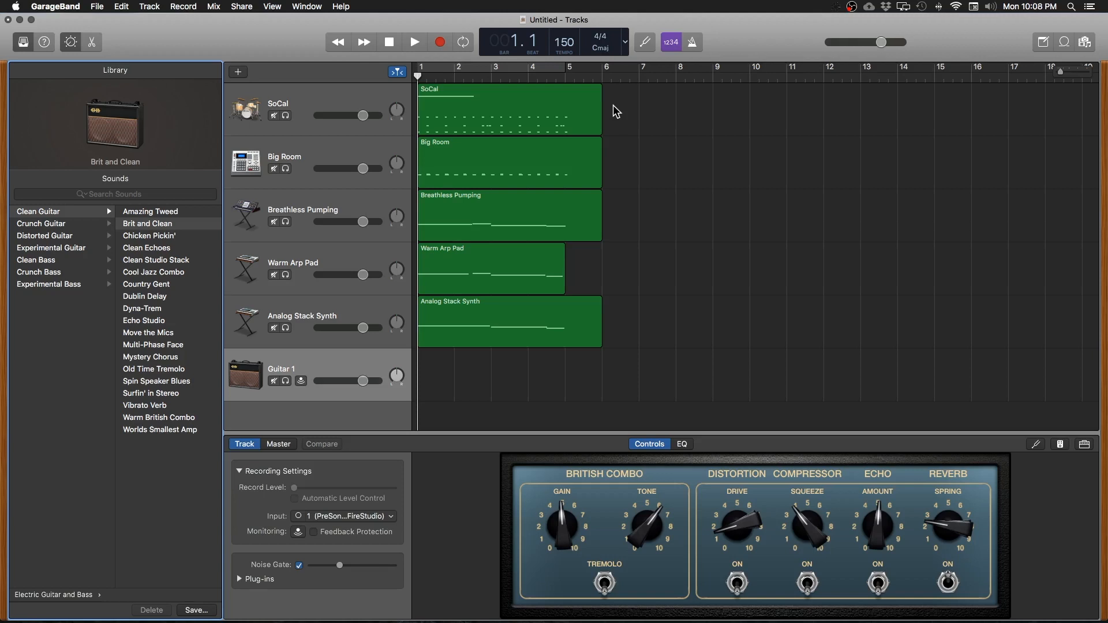
mouse_move(357, 473)
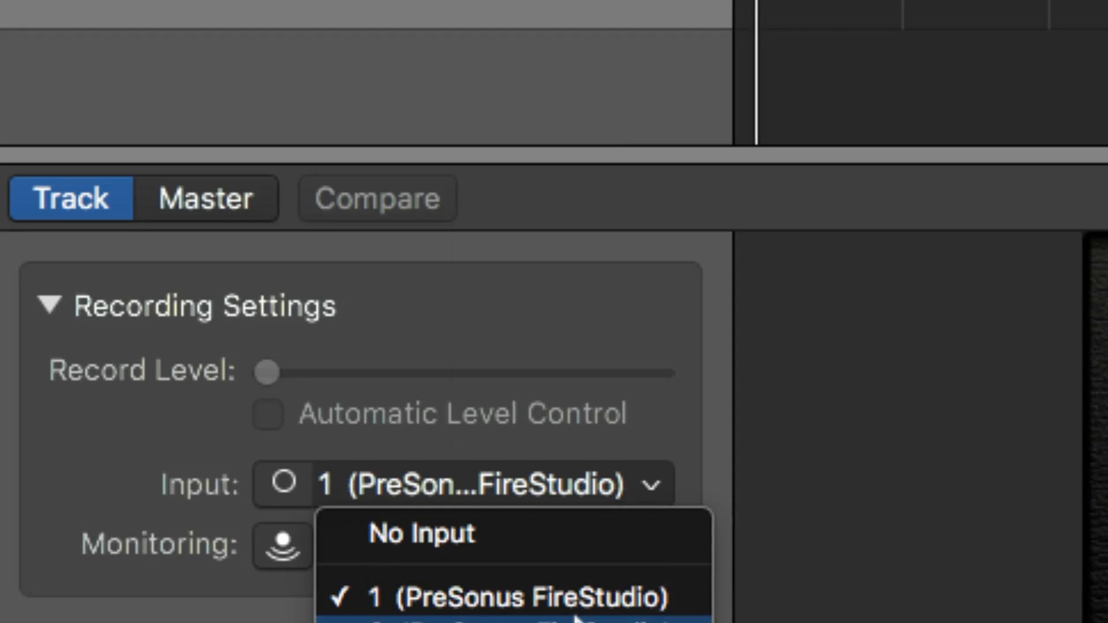
click(509, 621)
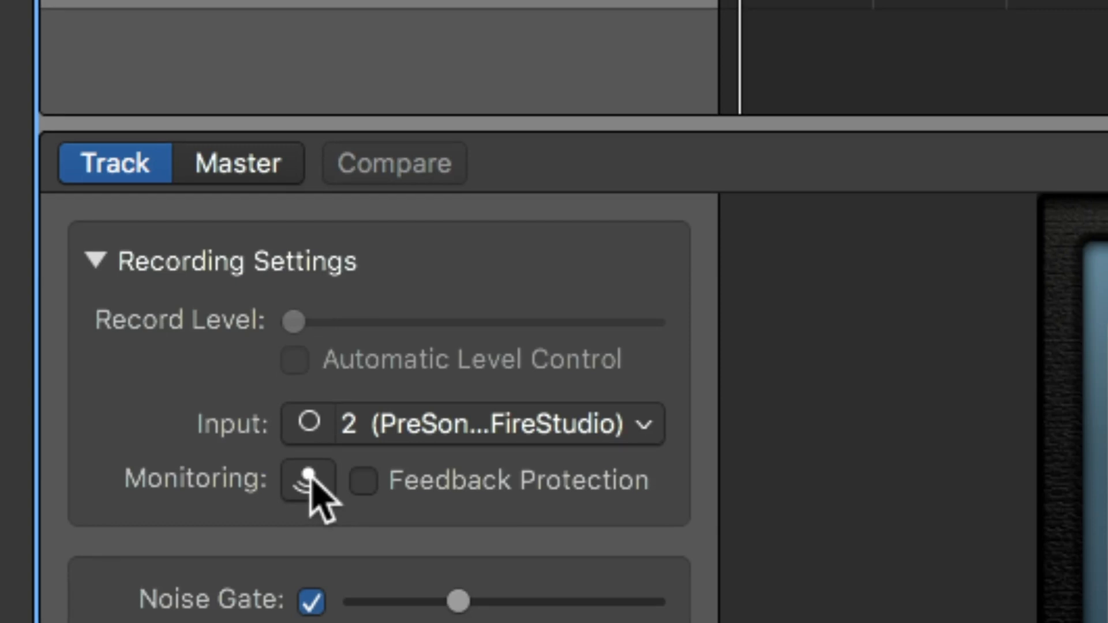
click(306, 479)
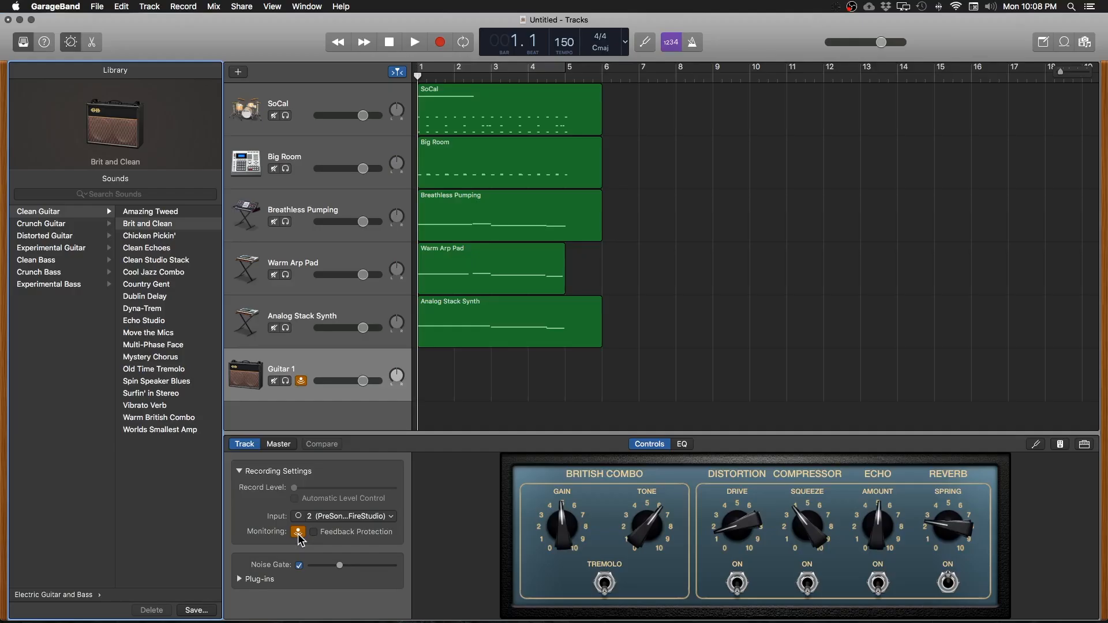
click(298, 531)
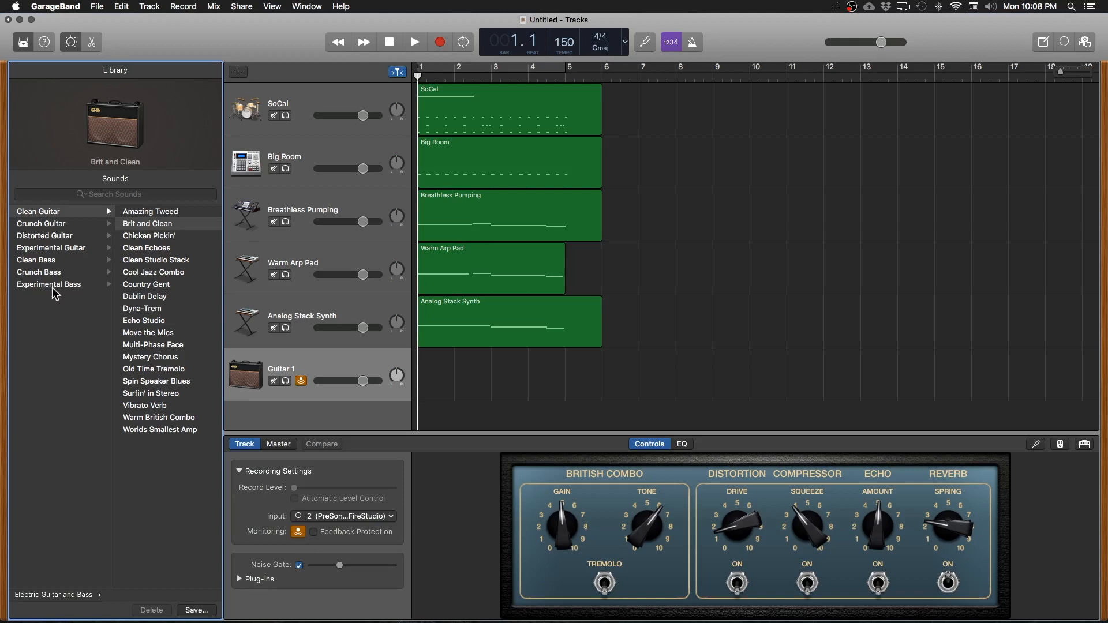
mouse_move(134, 261)
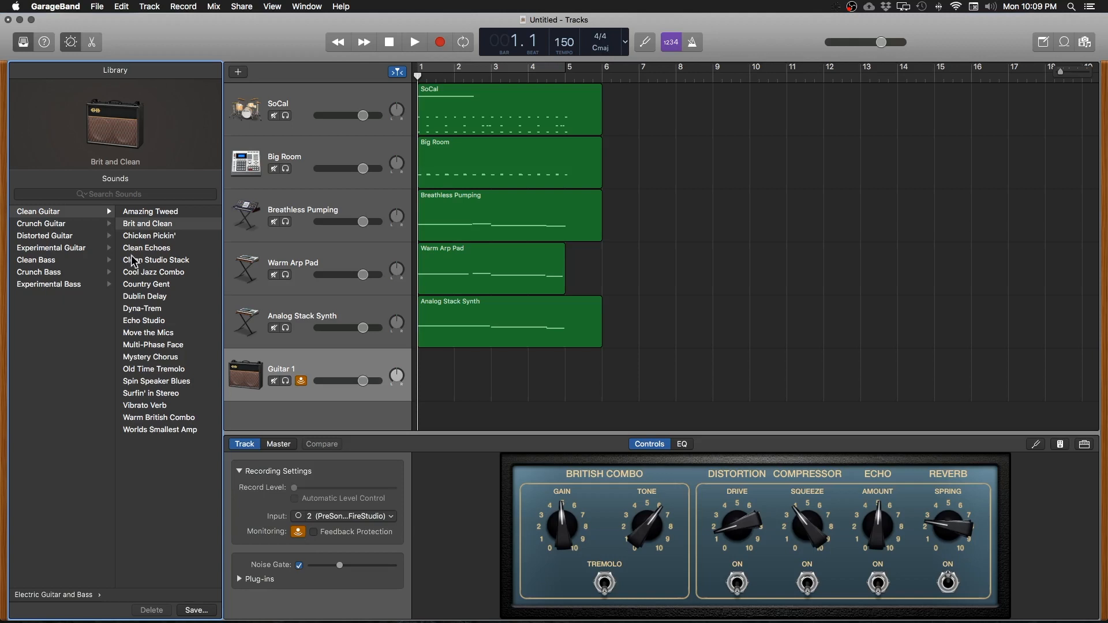
mouse_move(135, 410)
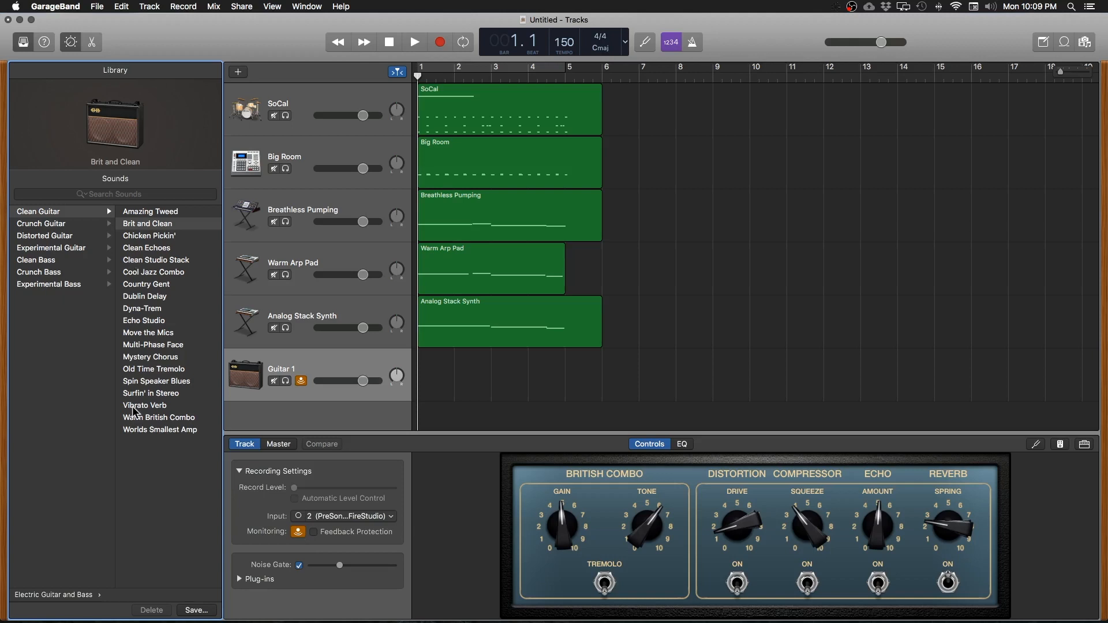
mouse_move(145, 405)
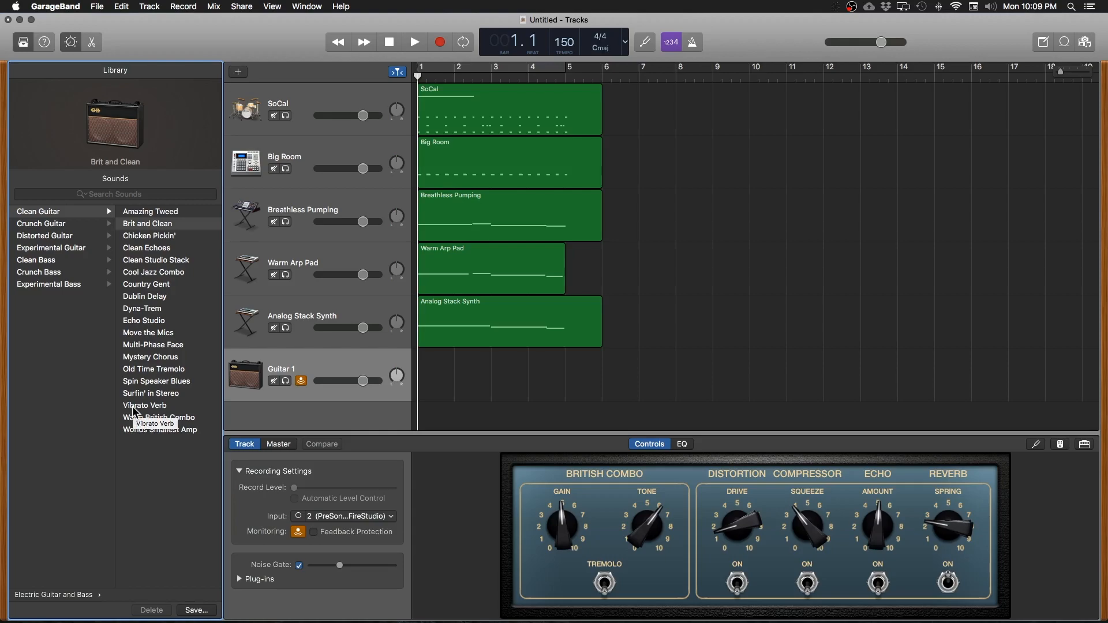